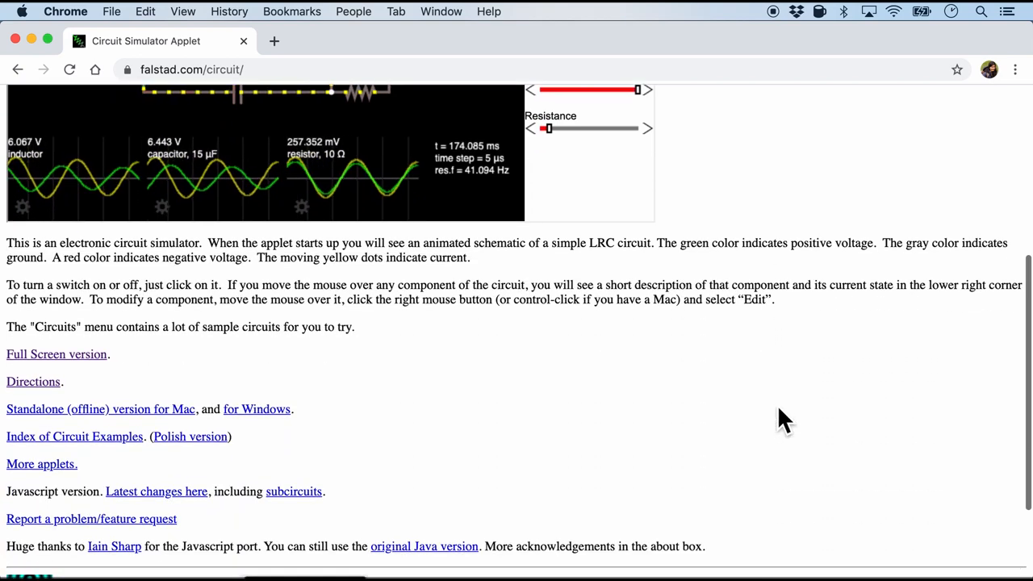
Launch the offline CircuitJS1.app, showing the LRC circuit, and browse the Circuits menu.
scroll("down", 3)
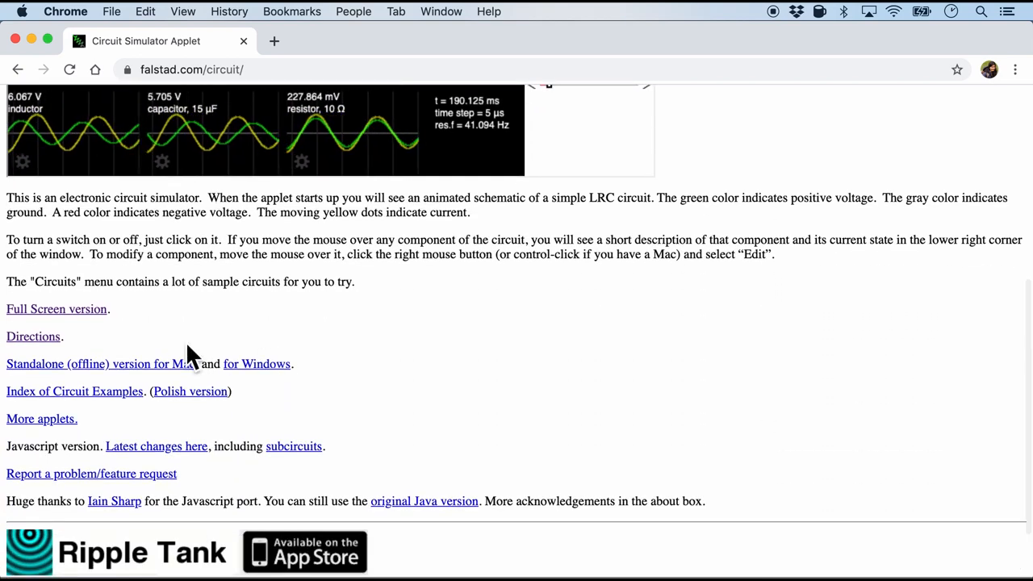
mouse_move(101, 390)
type("circuitjs1.app")
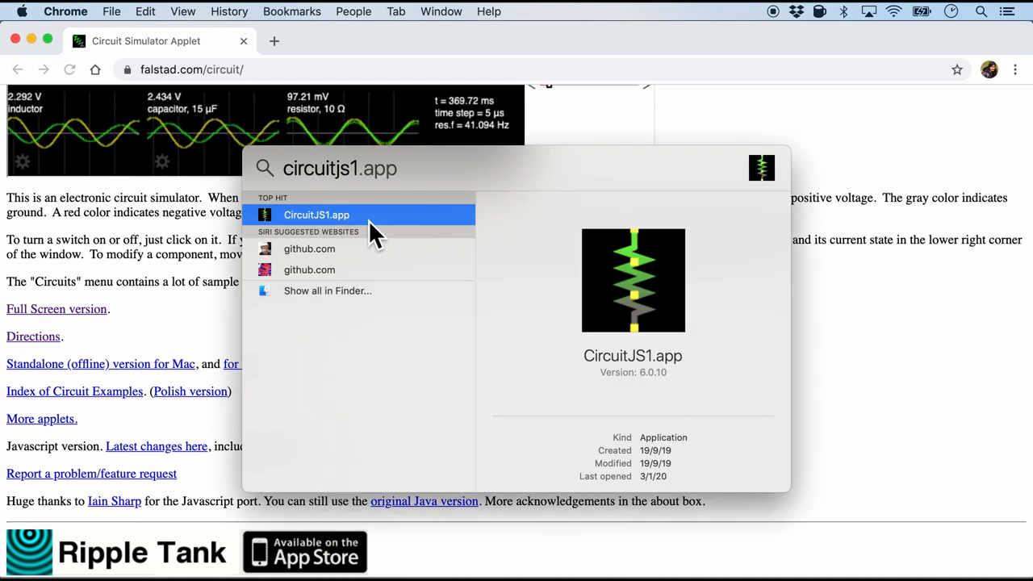
left_click(316, 215)
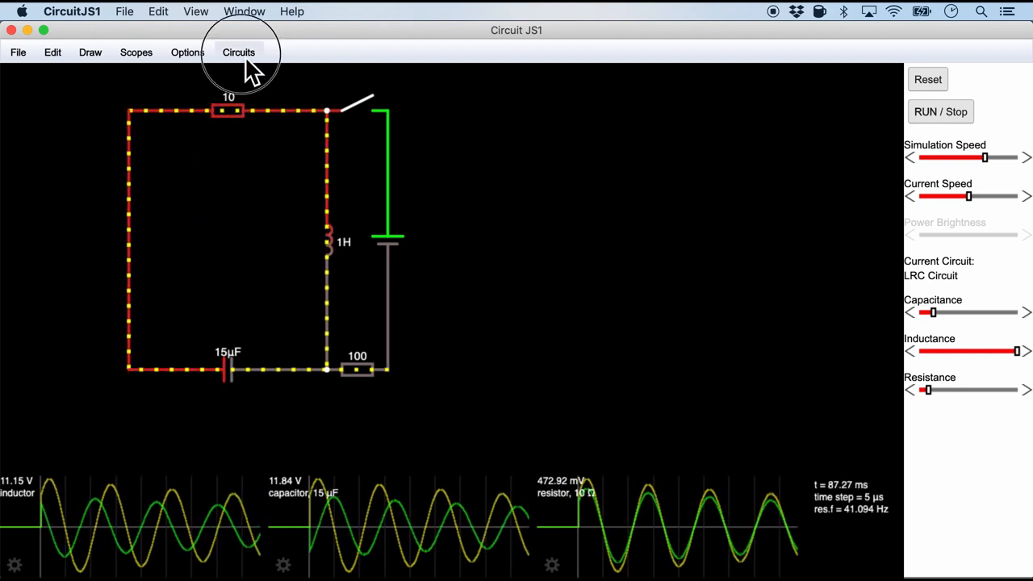
left_click(135, 52)
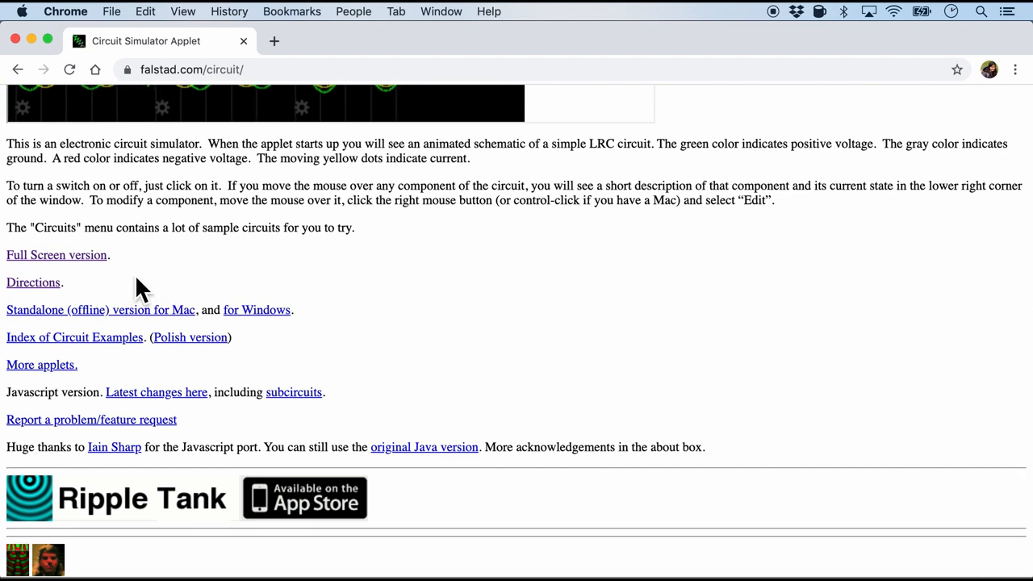
mouse_move(105, 278)
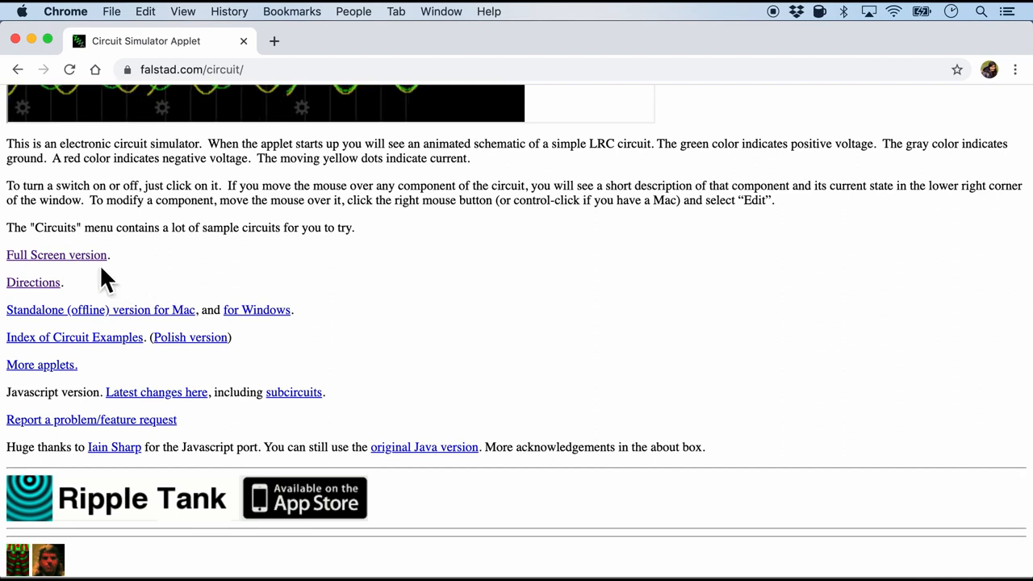
mouse_move(91, 276)
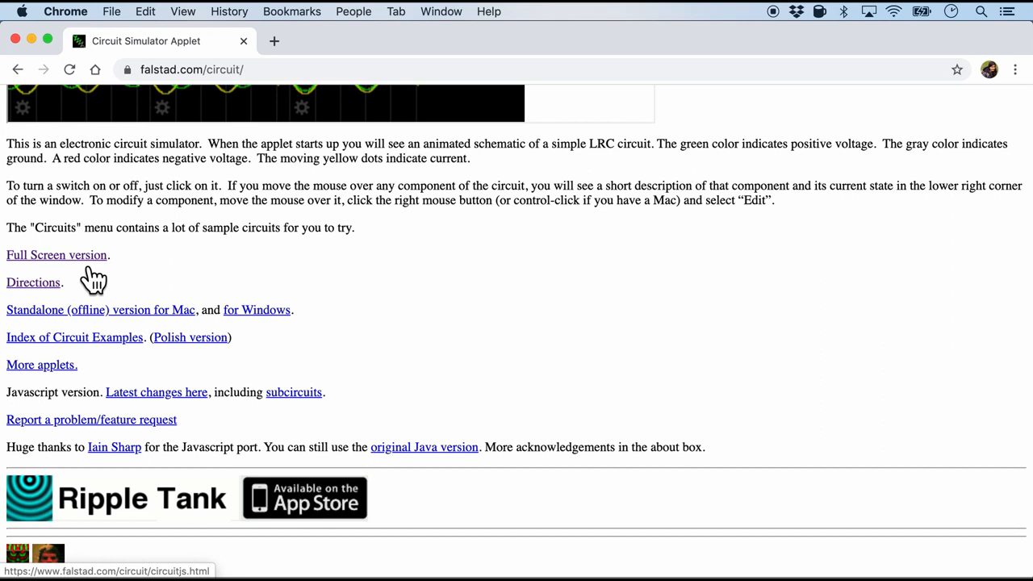
Open the 'Full Screen version' circuitjs.html page running the LRC circuit.
left_click(56, 254)
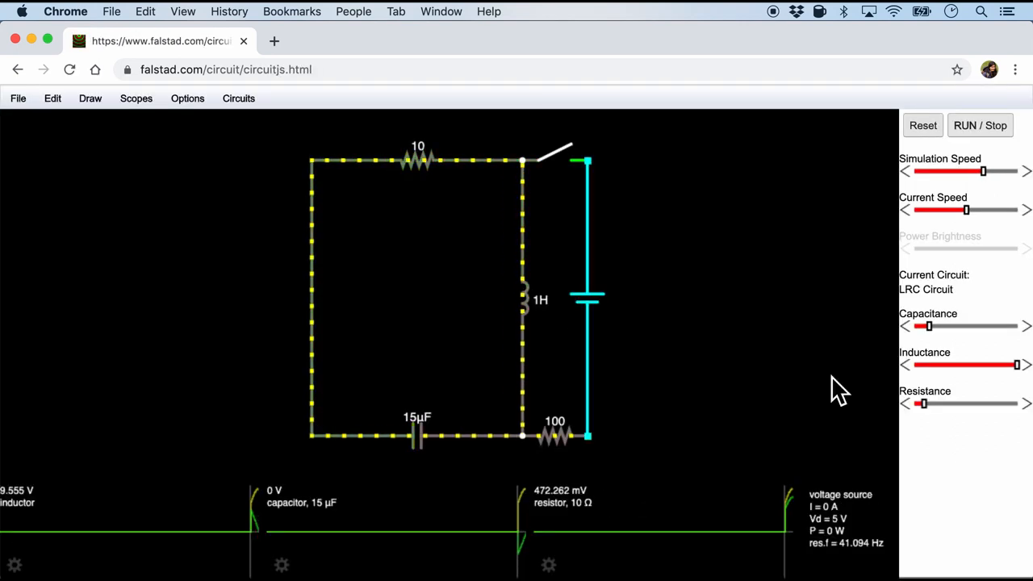
left_click(980, 125)
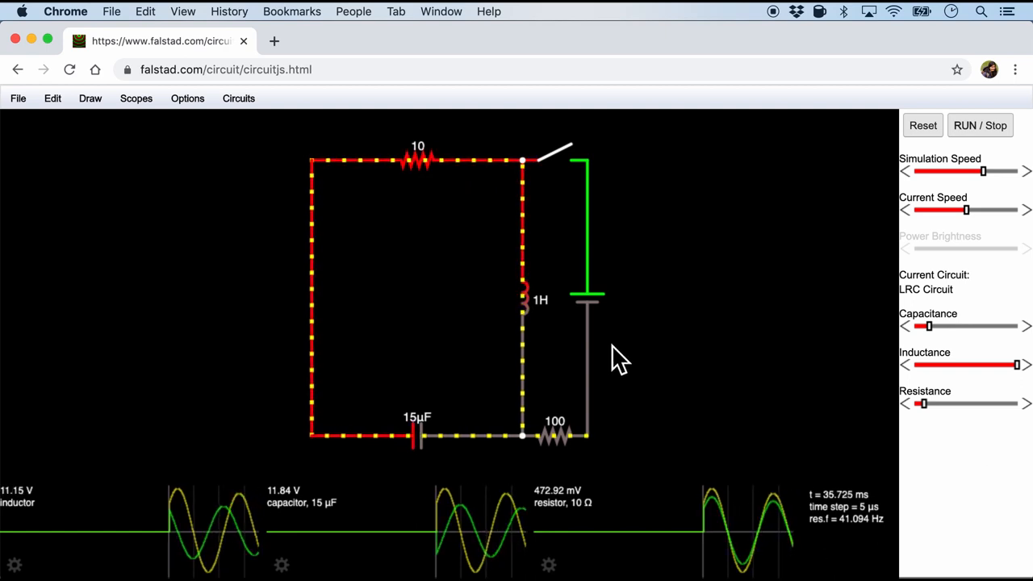
Load Basics > Resistors, then the 555 Timer Chip Square Wave Generator example.
left_click(238, 98)
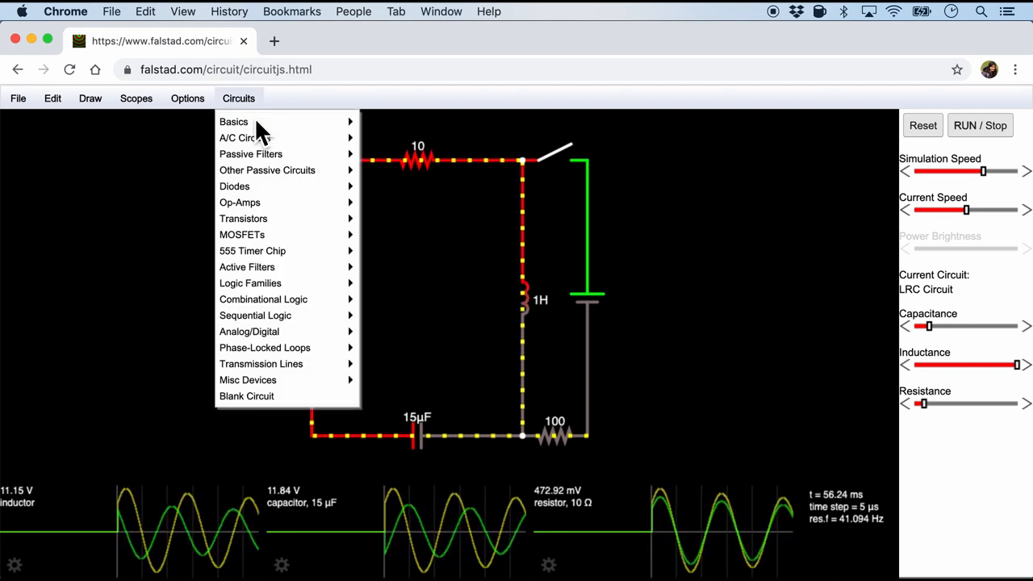
mouse_move(233, 121)
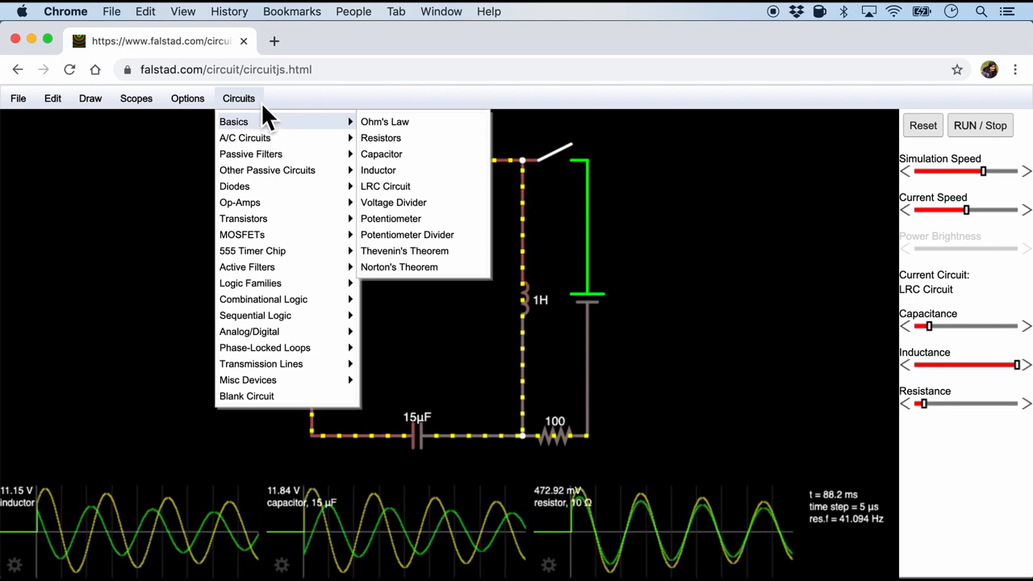
mouse_move(267, 170)
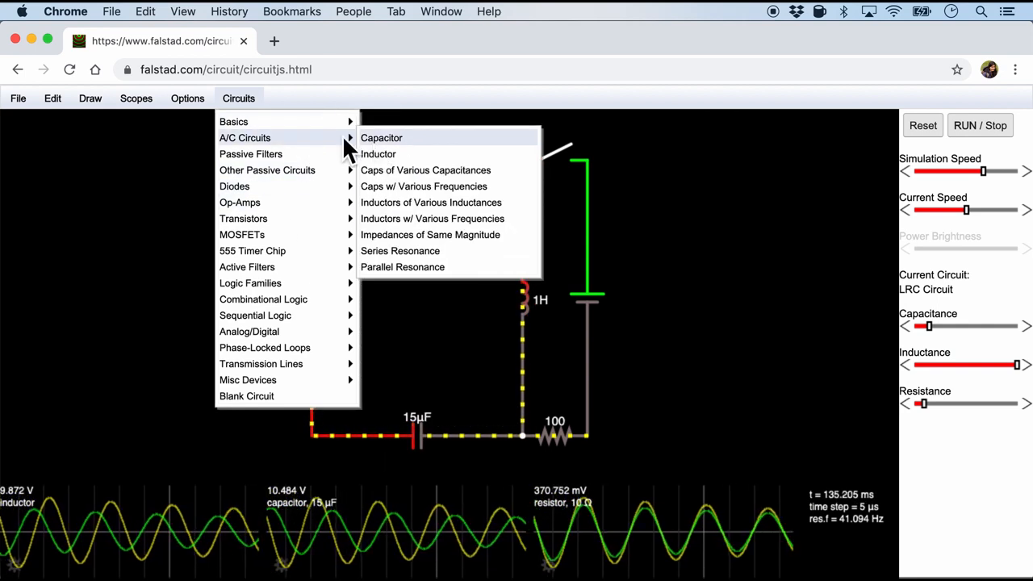
mouse_move(233, 121)
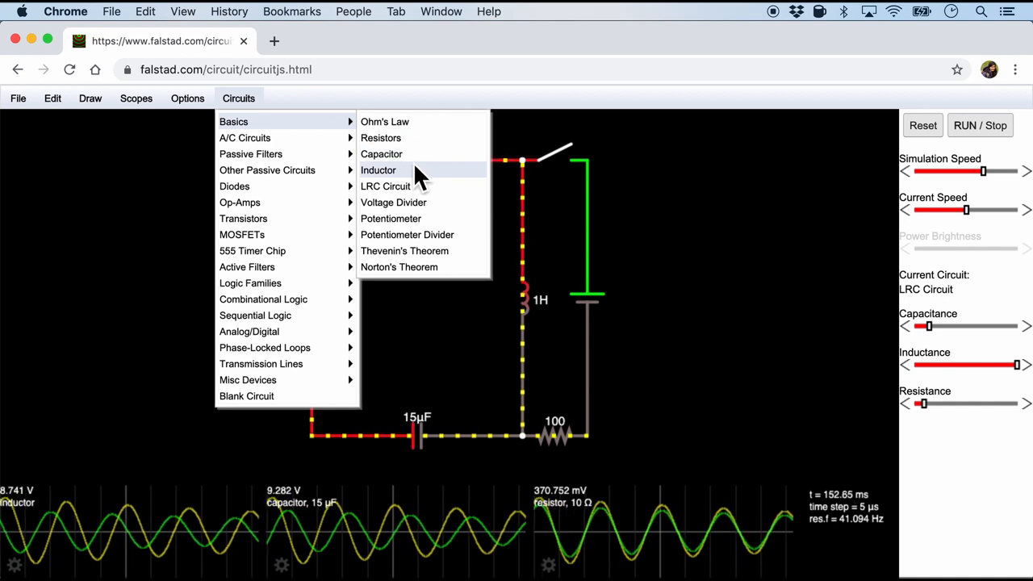
left_click(381, 138)
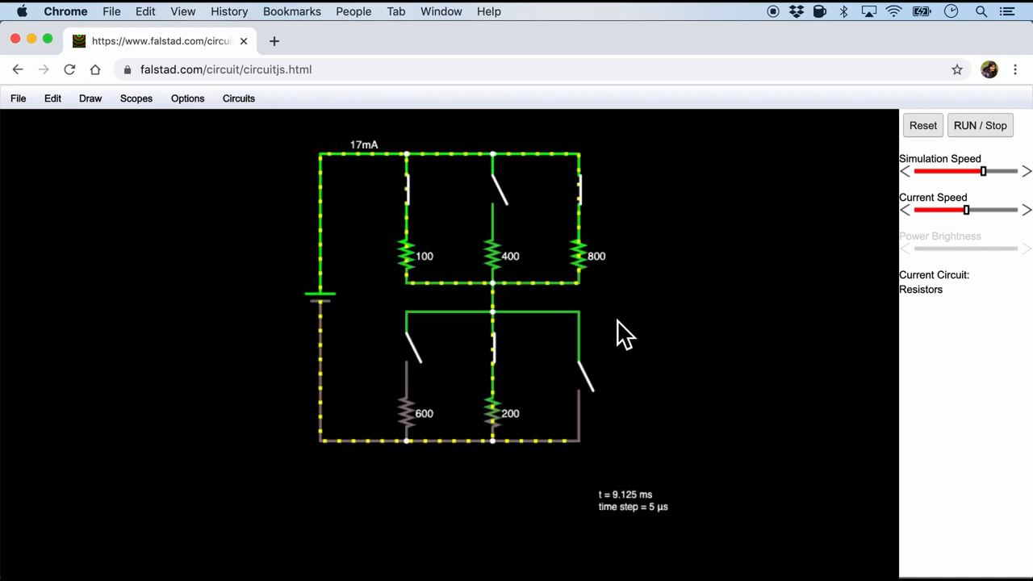
left_click(238, 98)
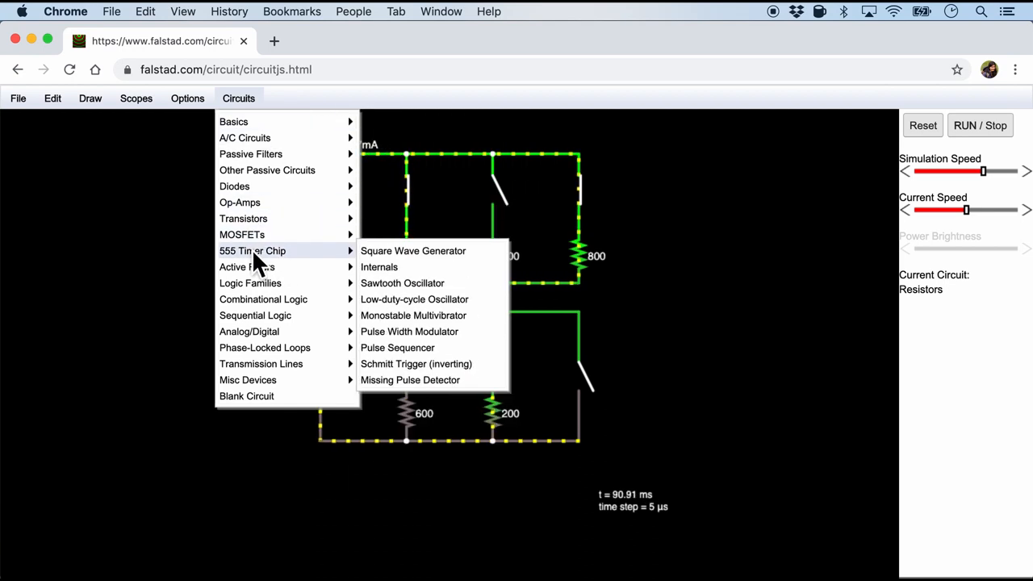
left_click(413, 250)
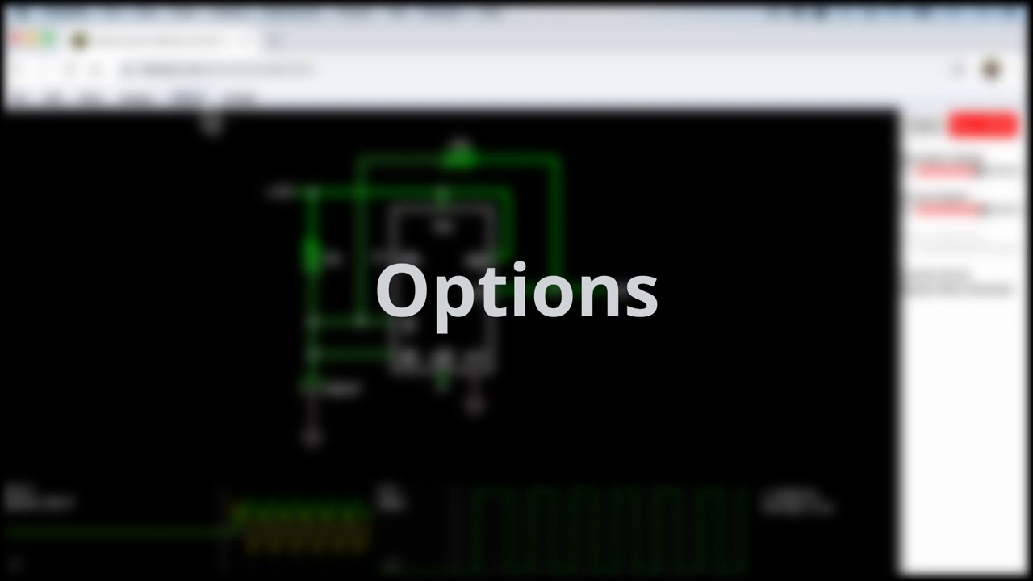
Open the Edit Shortcuts dialog via Options > Shortcuts....
left_click(182, 105)
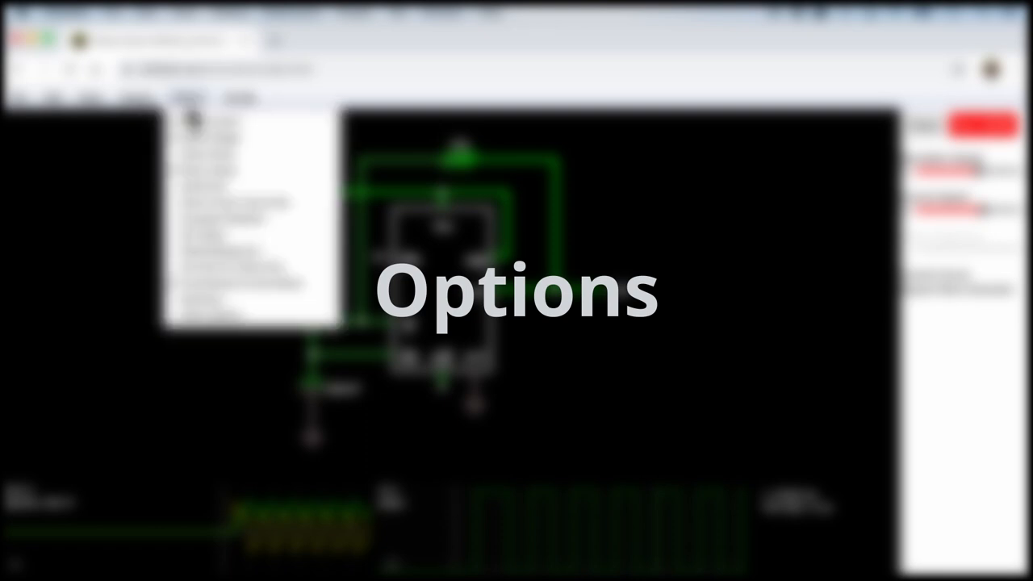
left_click(187, 98)
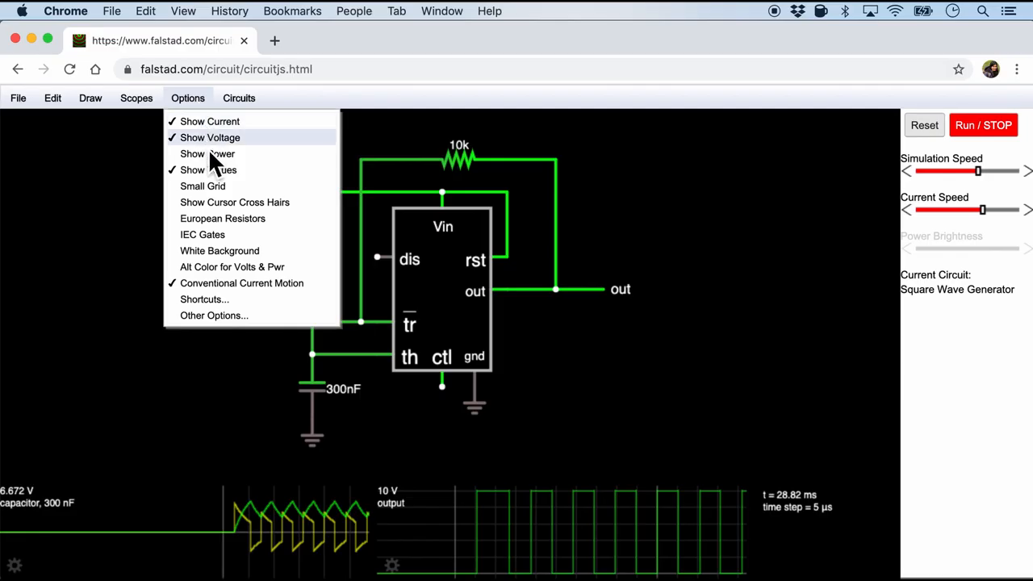
mouse_move(204, 299)
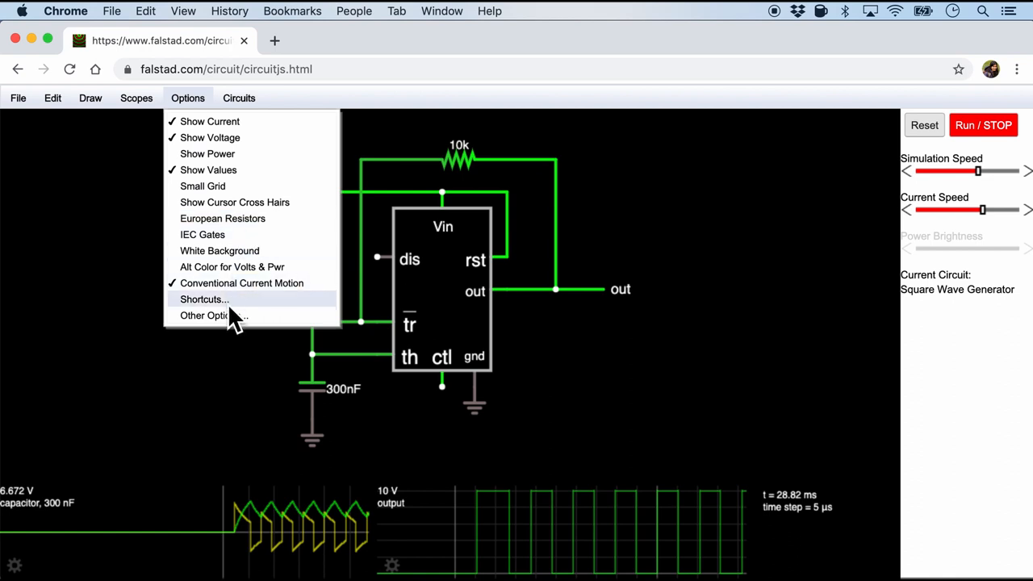
left_click(203, 298)
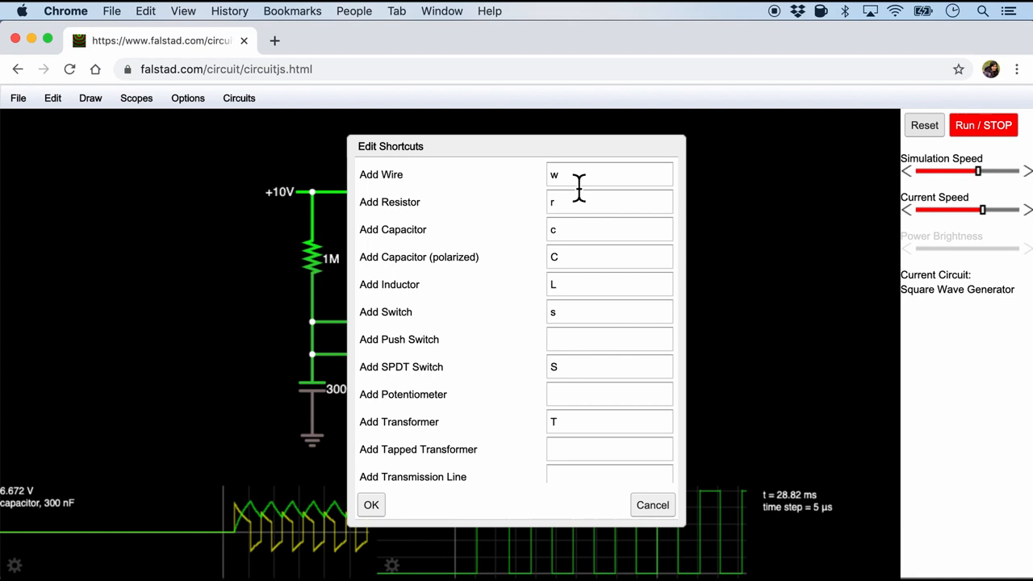
mouse_move(480, 311)
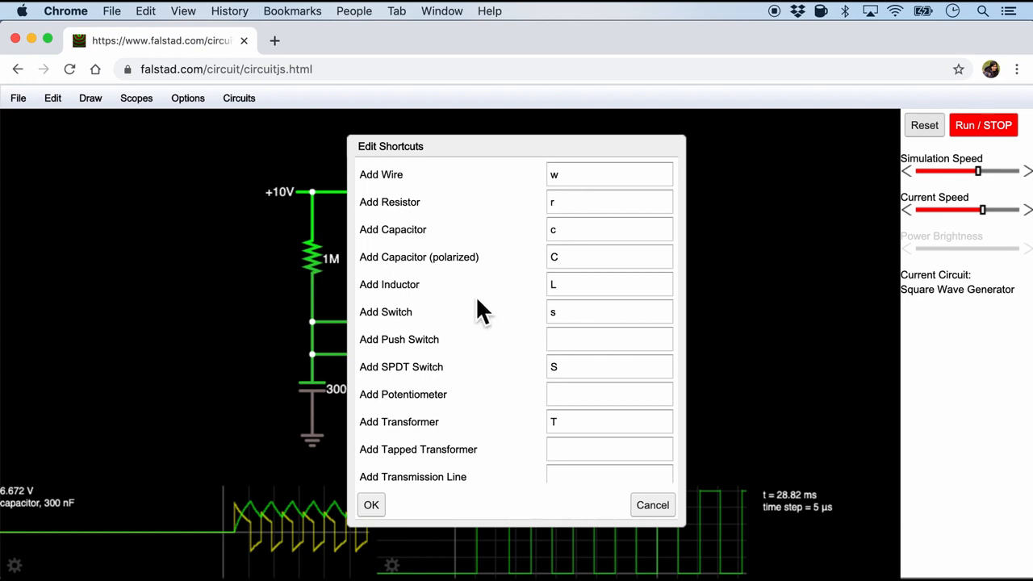
mouse_move(434, 216)
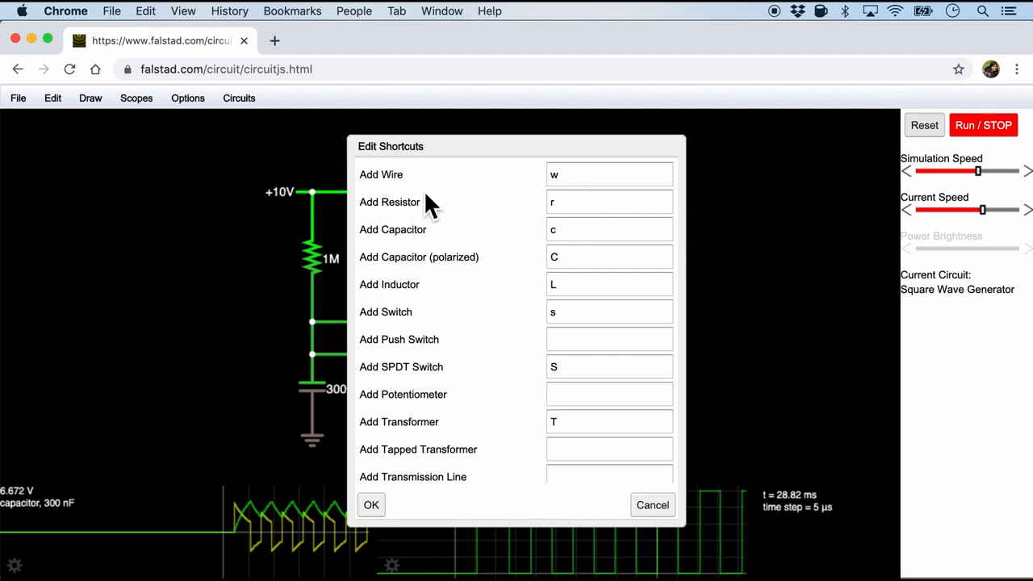
mouse_move(429, 194)
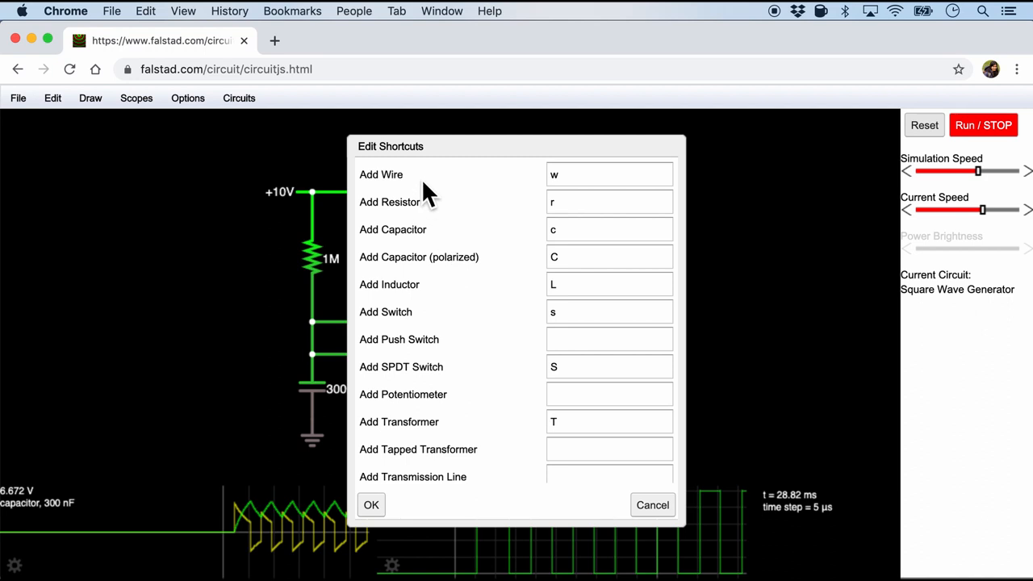
mouse_move(526, 325)
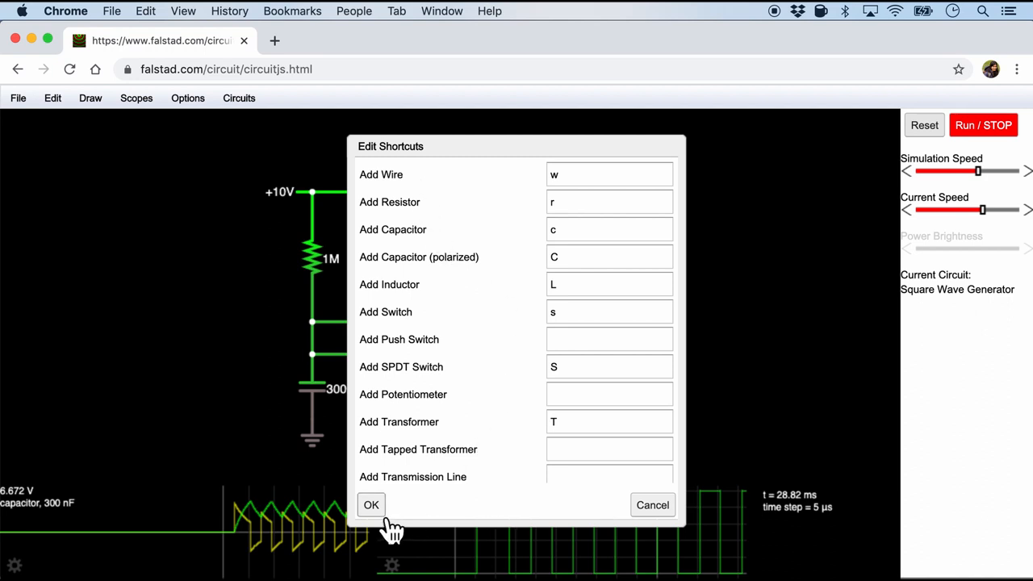
mouse_move(609, 478)
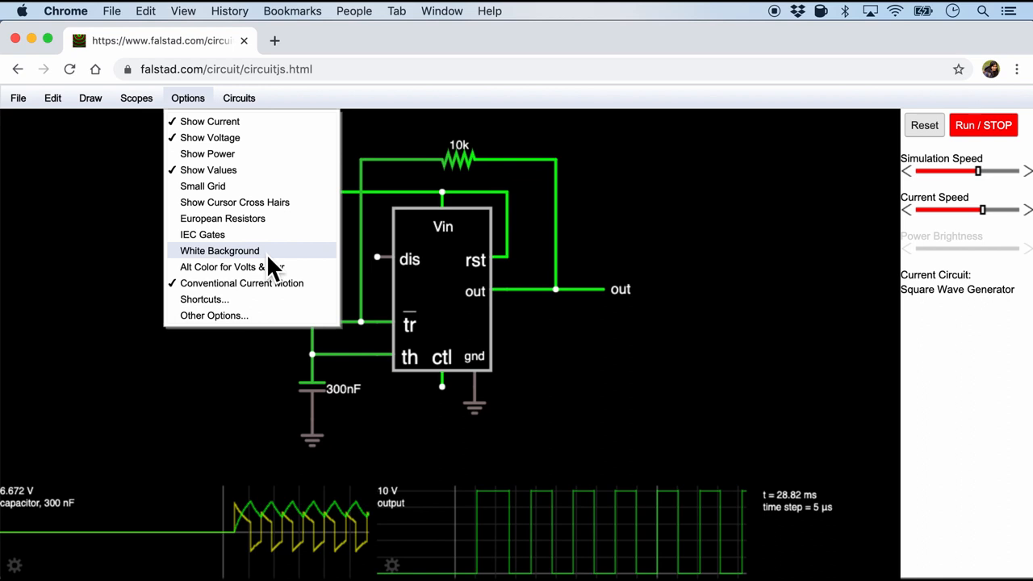
Turn on Options > White Background for the timer circuit canvas.
left_click(220, 250)
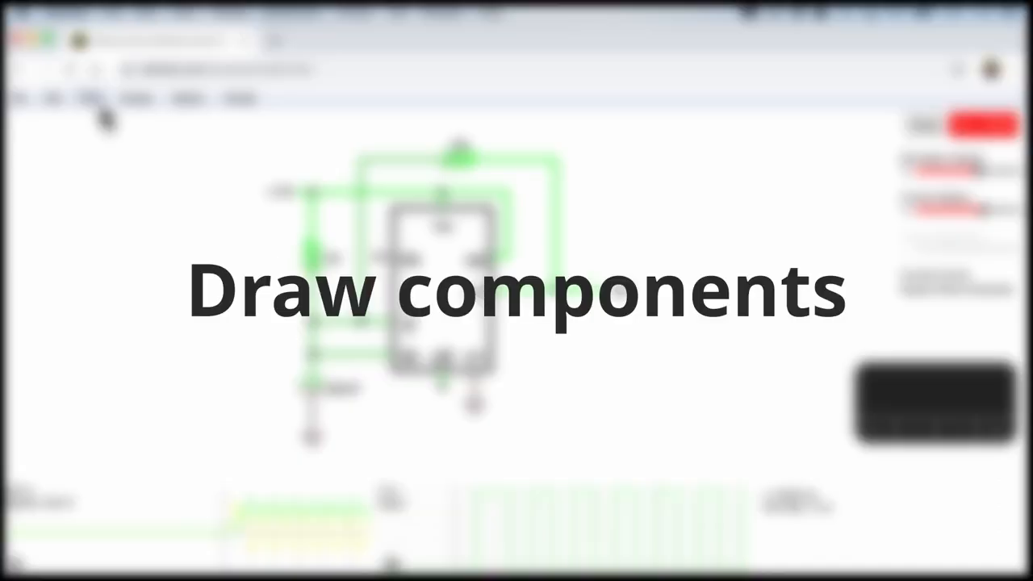
Browse Draw > Inputs and Sources, then clear the timer circuit for a blank canvas.
left_click(91, 98)
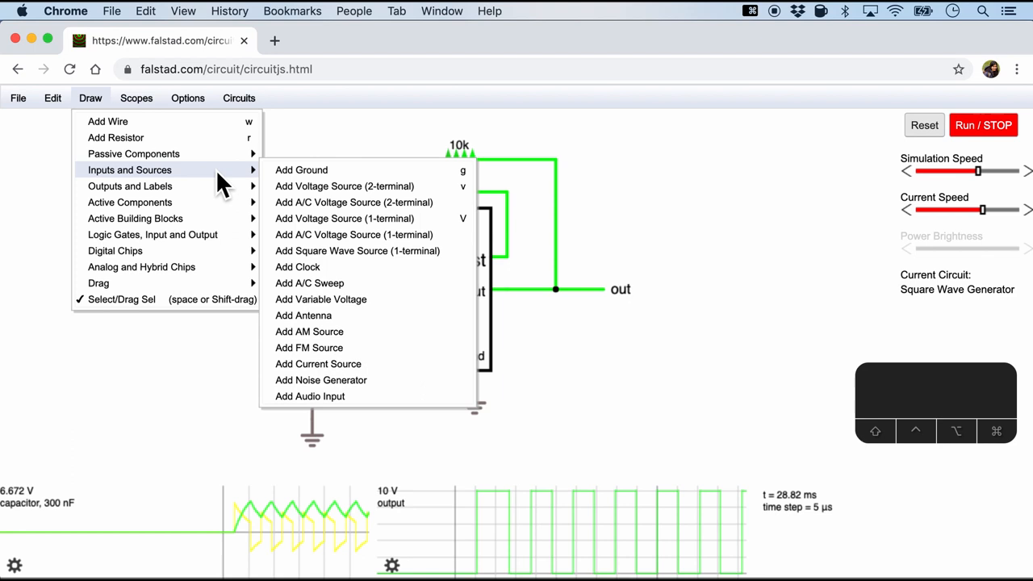
left_click(254, 157)
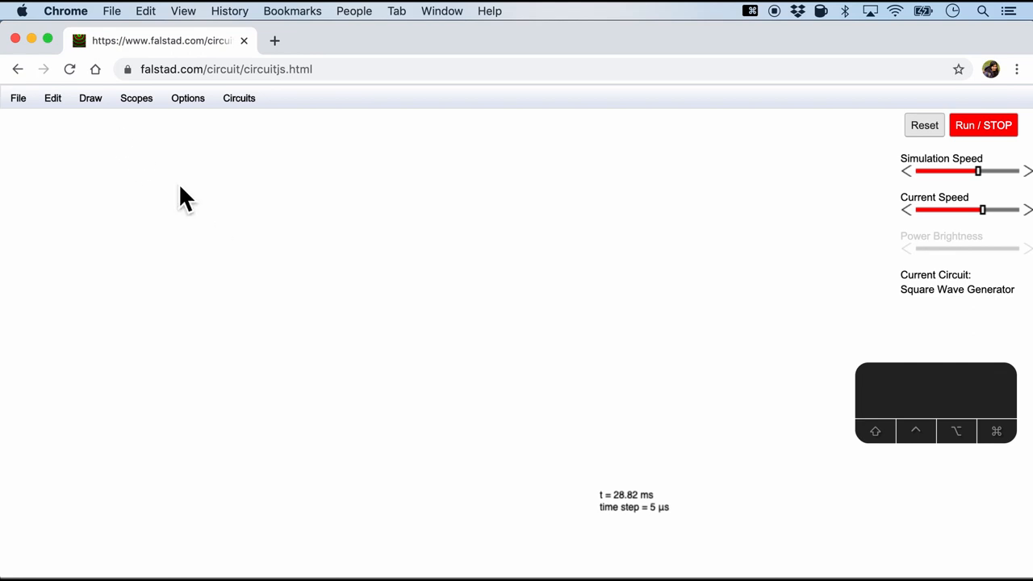
mouse_move(537, 282)
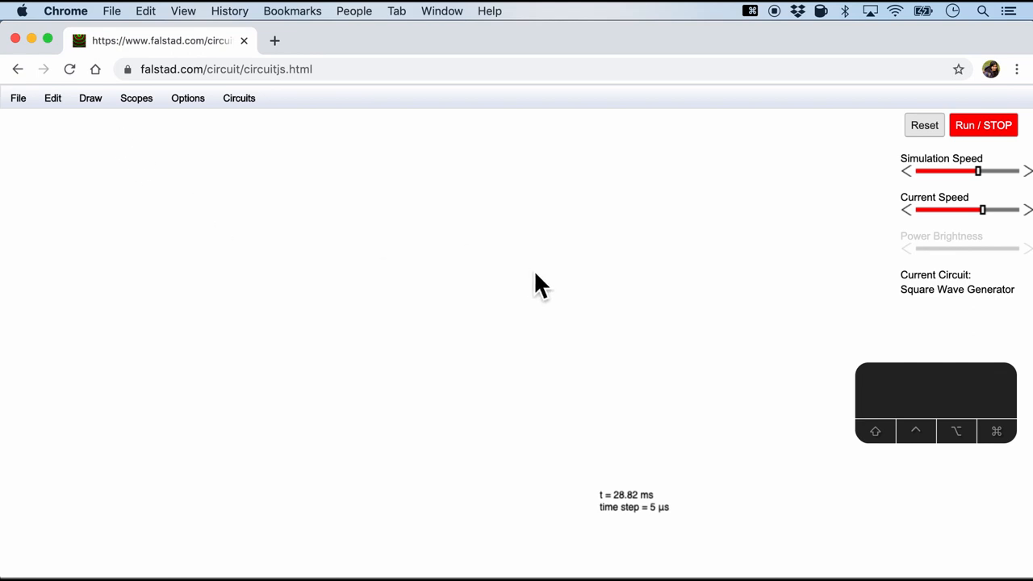
Place an SPST switch, open it, and drag it left of the 1k resistor.
left_click(91, 97)
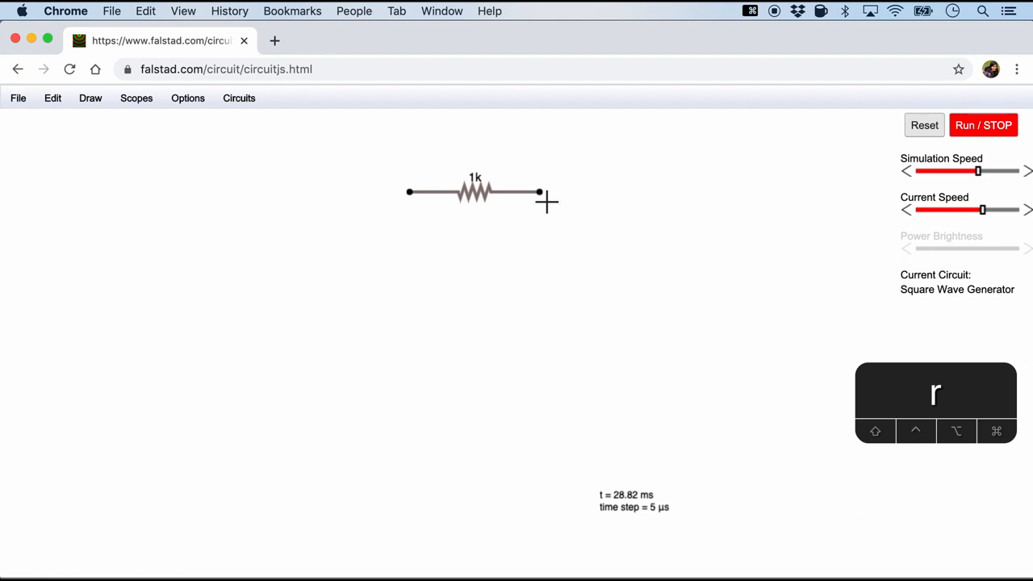
left_click(90, 98)
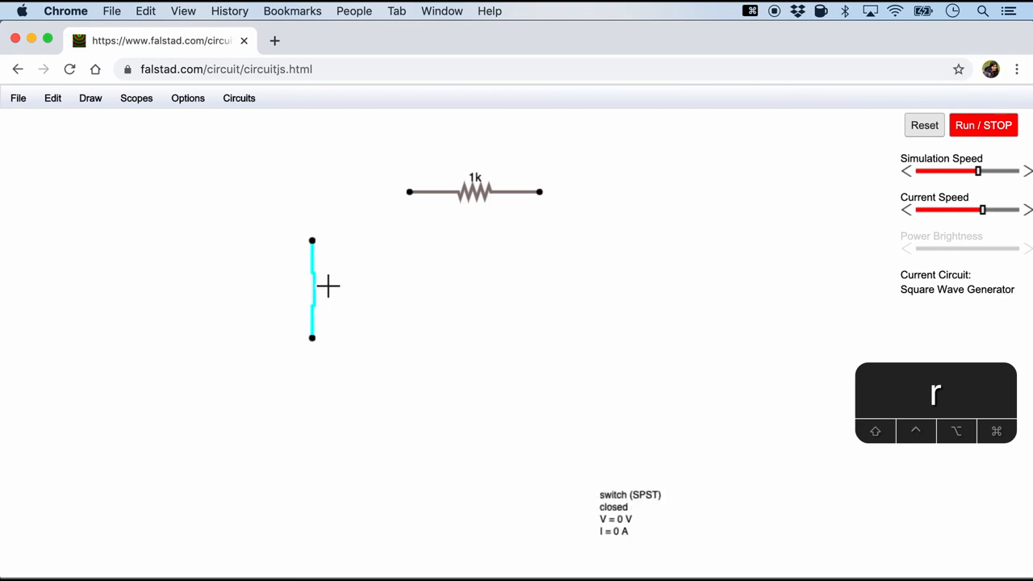
left_click(312, 288)
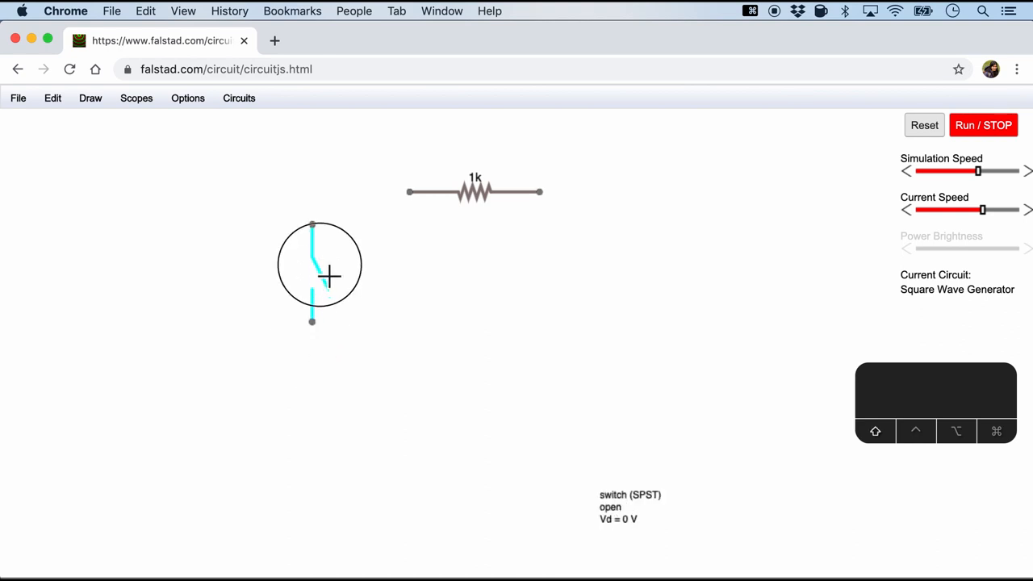
left_click_drag(319, 274, 361, 256)
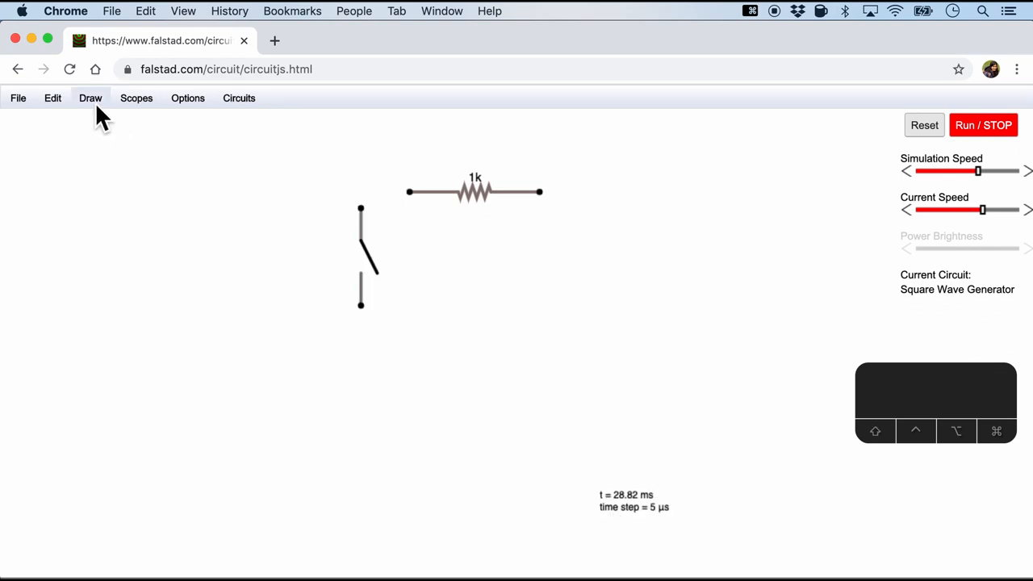
left_click(90, 98)
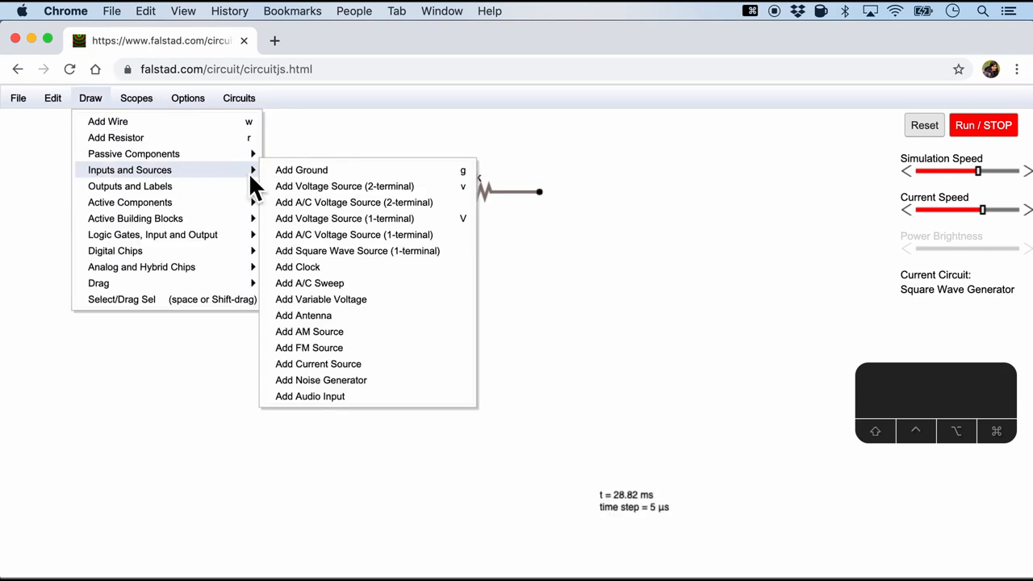
mouse_move(344, 186)
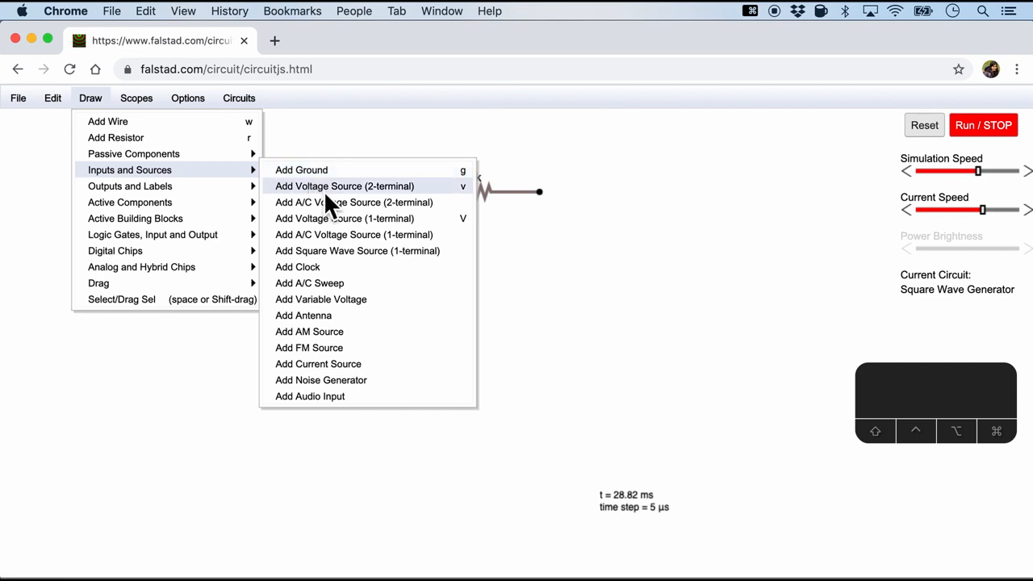
Add a two-terminal voltage source below the switch and an LED using the default-led model.
left_click(354, 202)
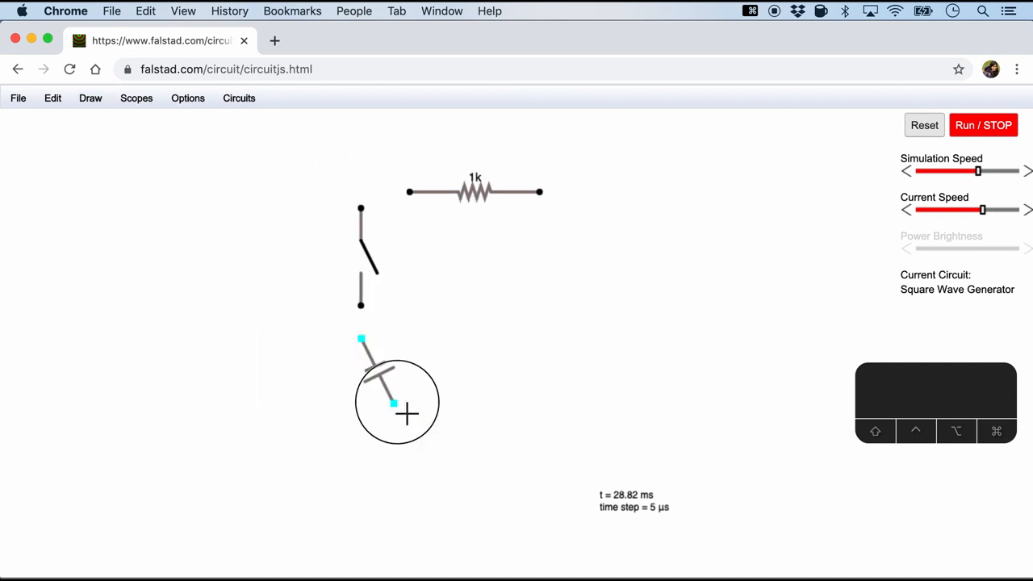
left_click_drag(395, 403, 366, 291)
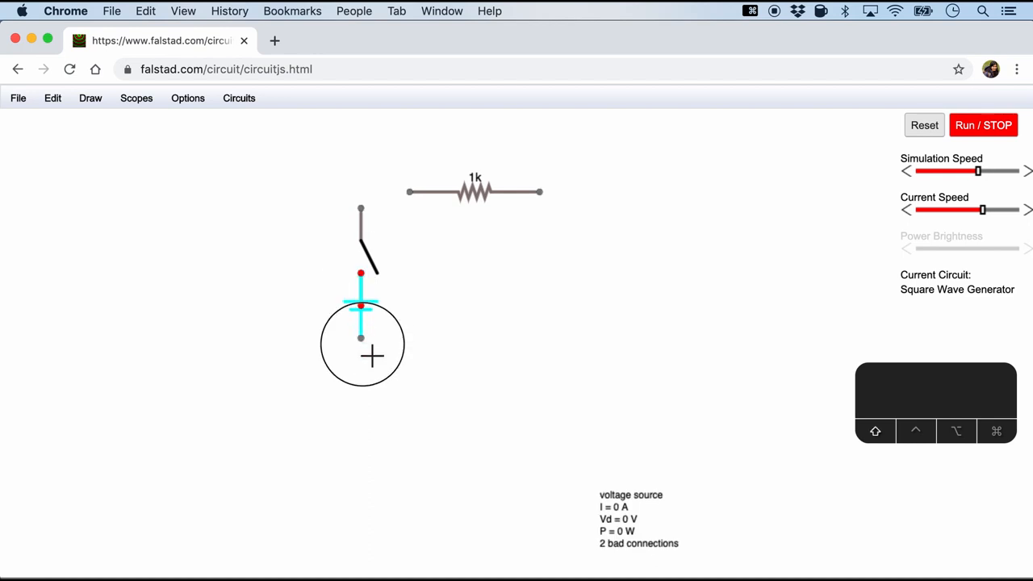
left_click(91, 98)
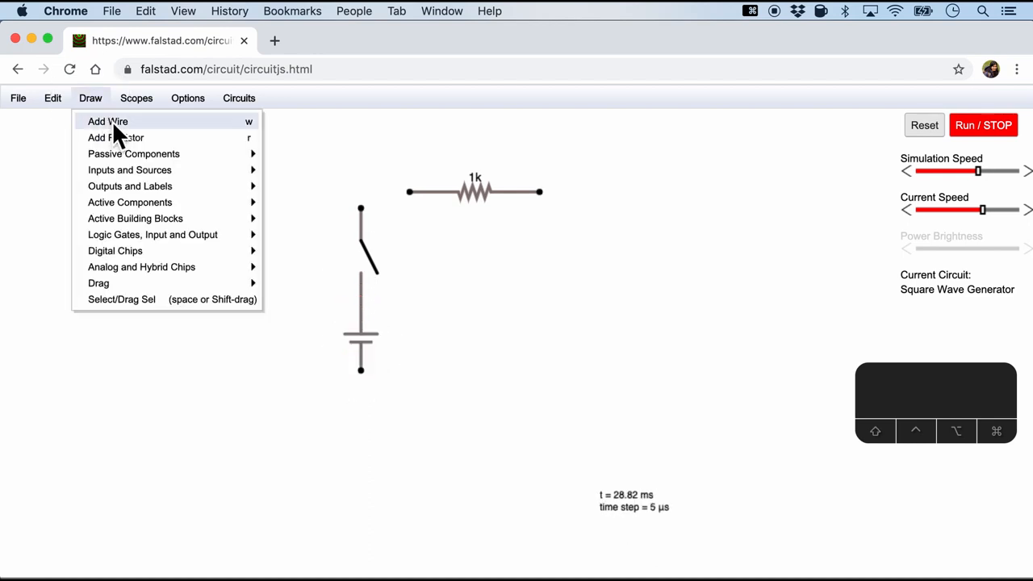
mouse_move(130, 185)
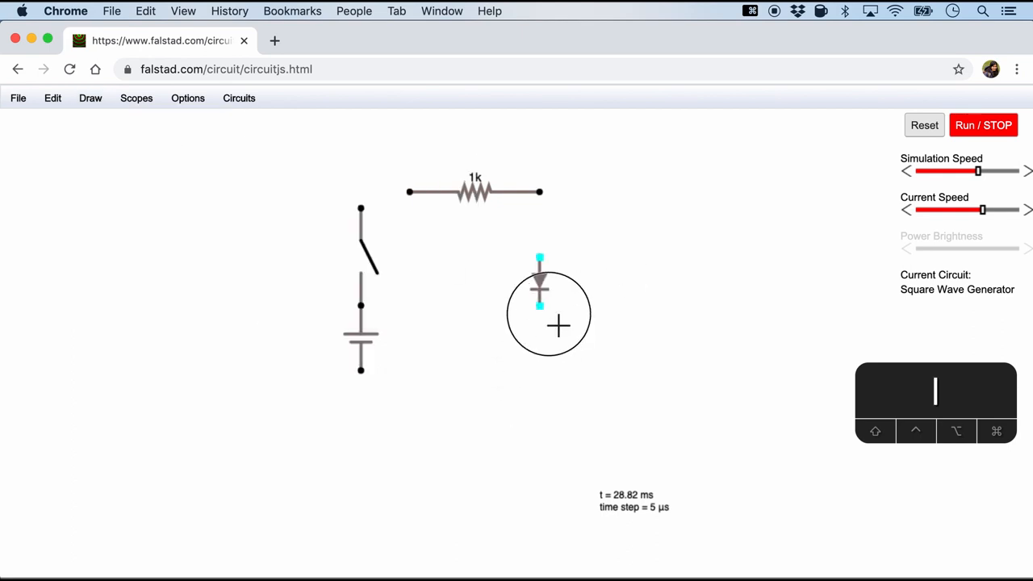
double_click(538, 290)
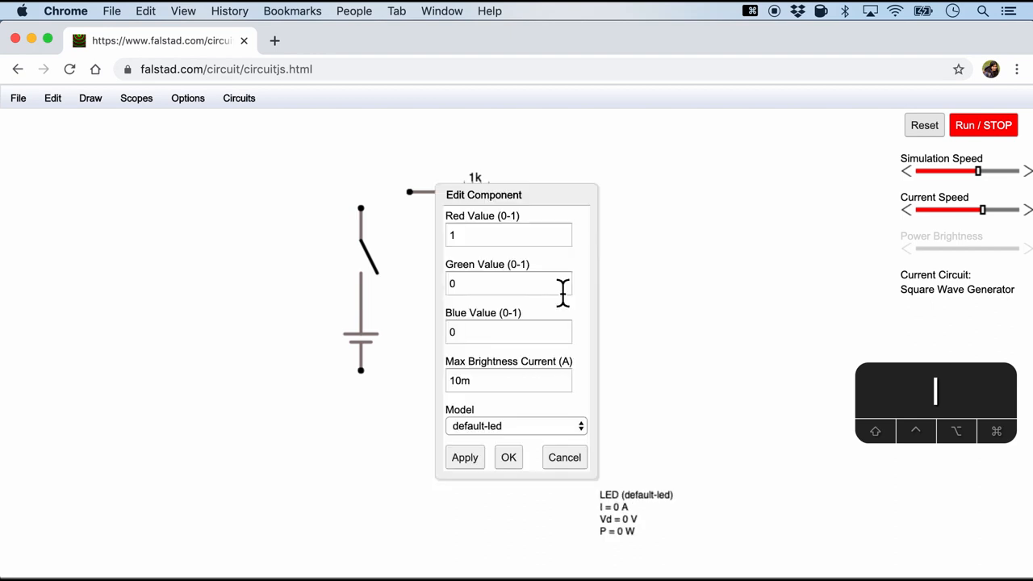
left_click(514, 426)
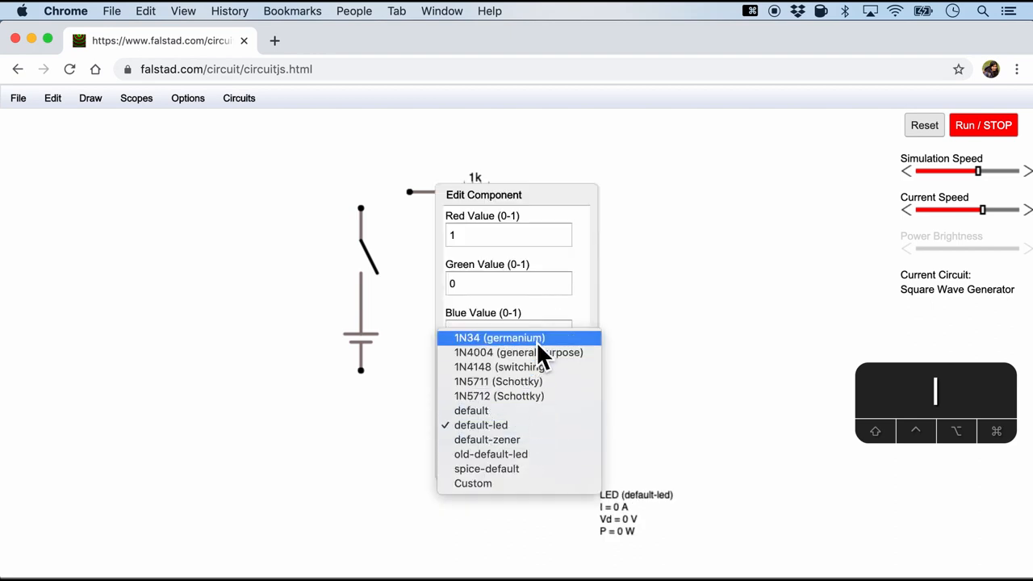
mouse_move(532, 436)
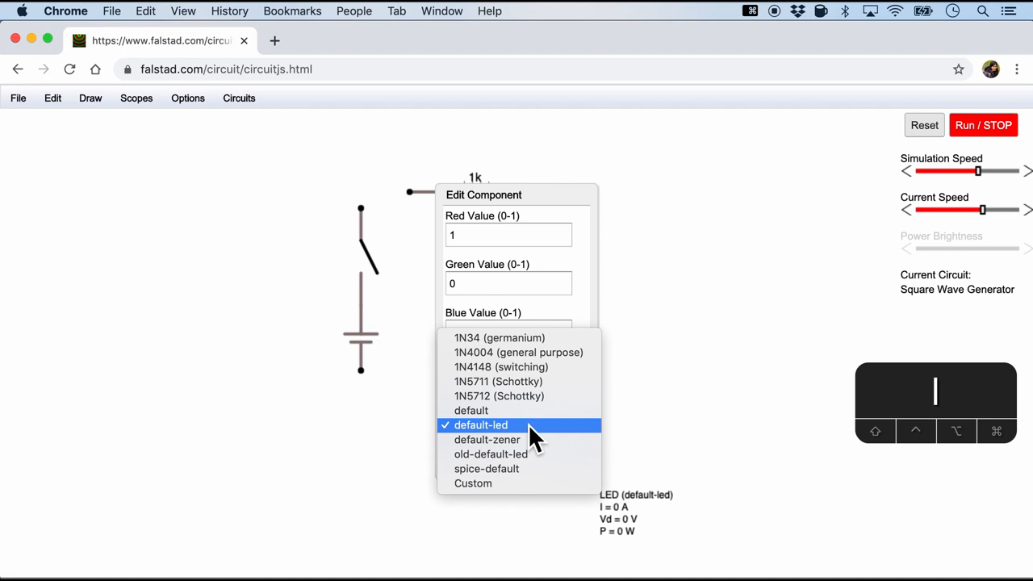
left_click(479, 425)
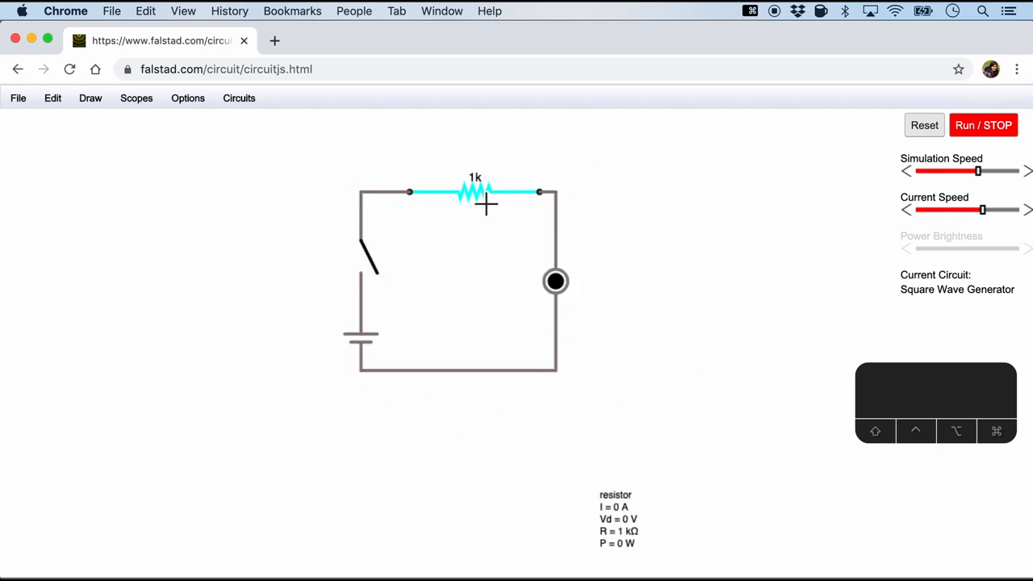
double_click(475, 192)
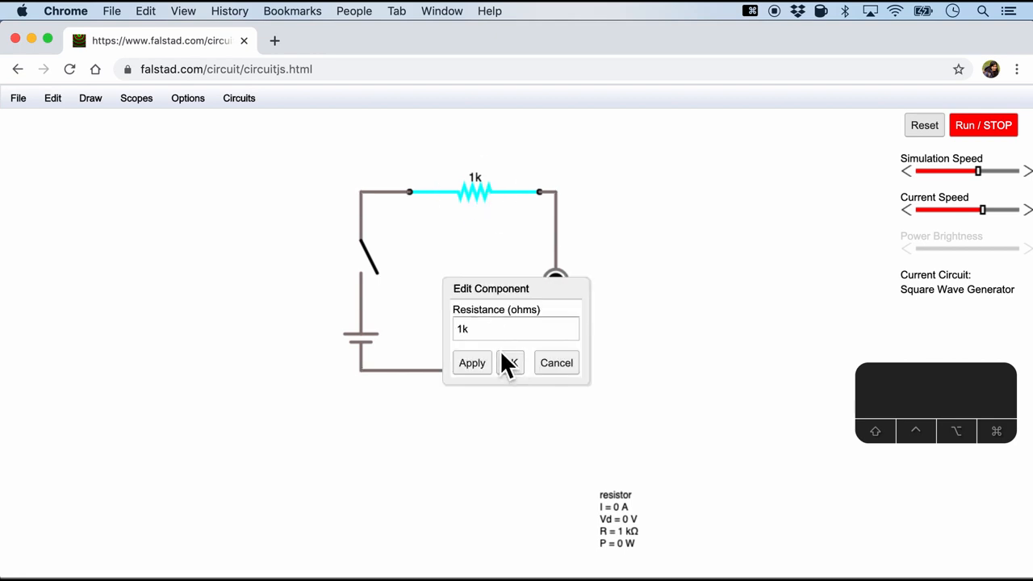
left_click(514, 329)
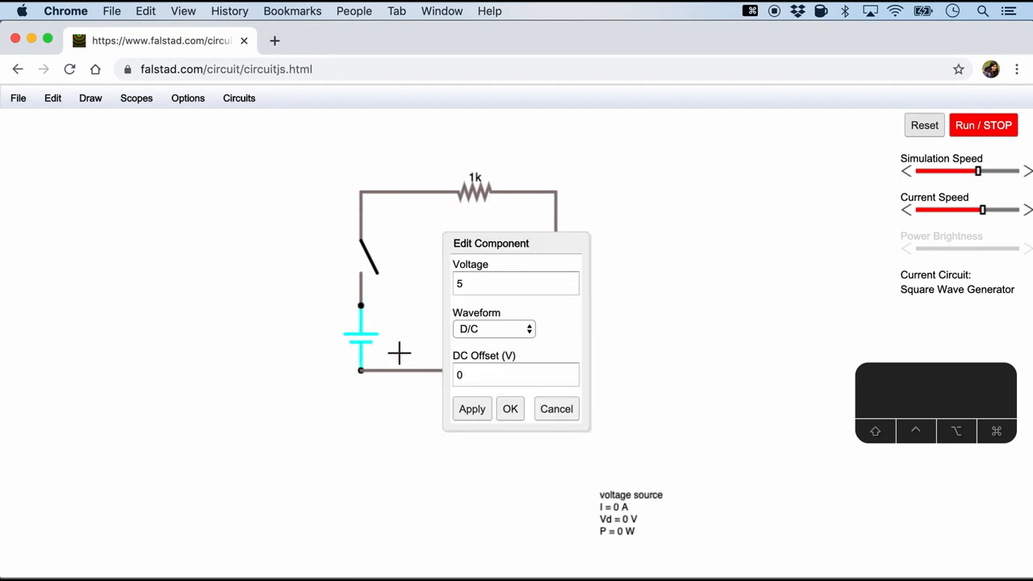
left_click(515, 283)
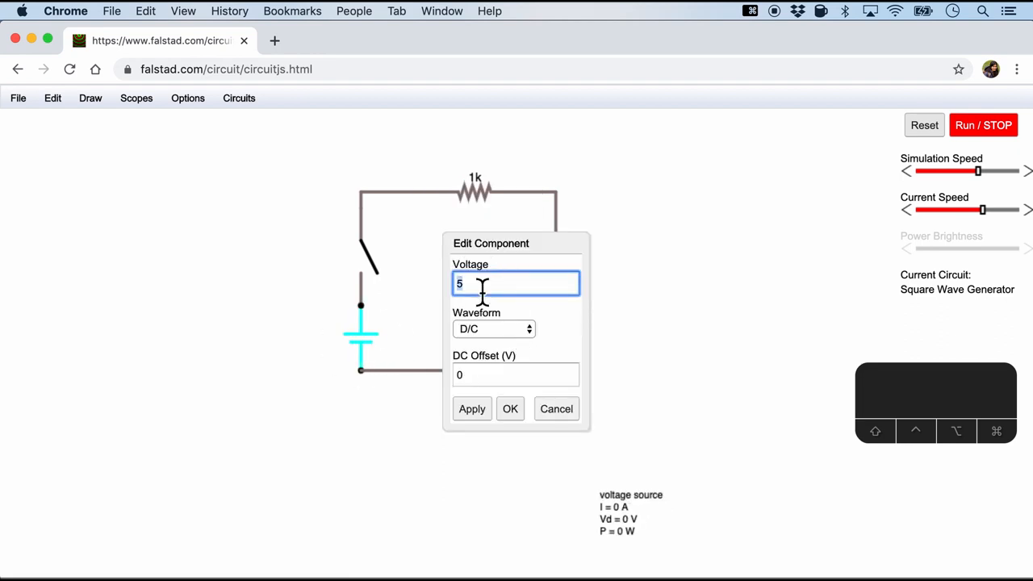
left_click(510, 408)
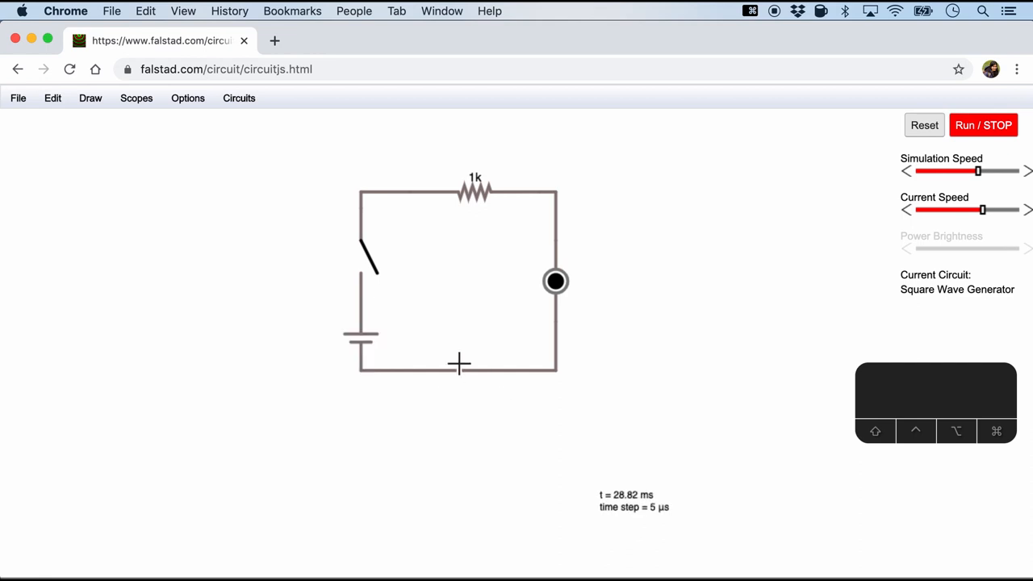
left_click(367, 262)
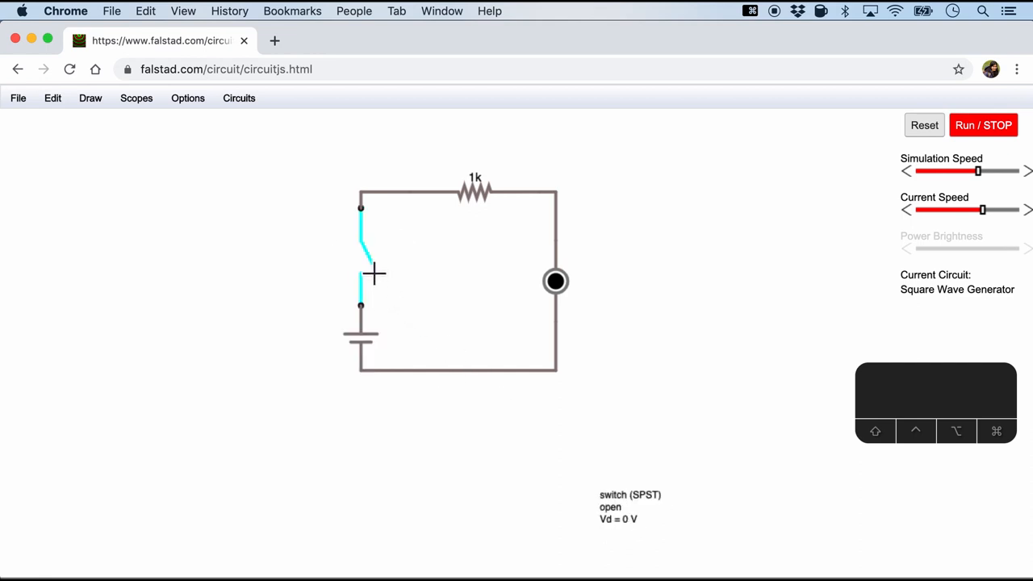
mouse_move(374, 275)
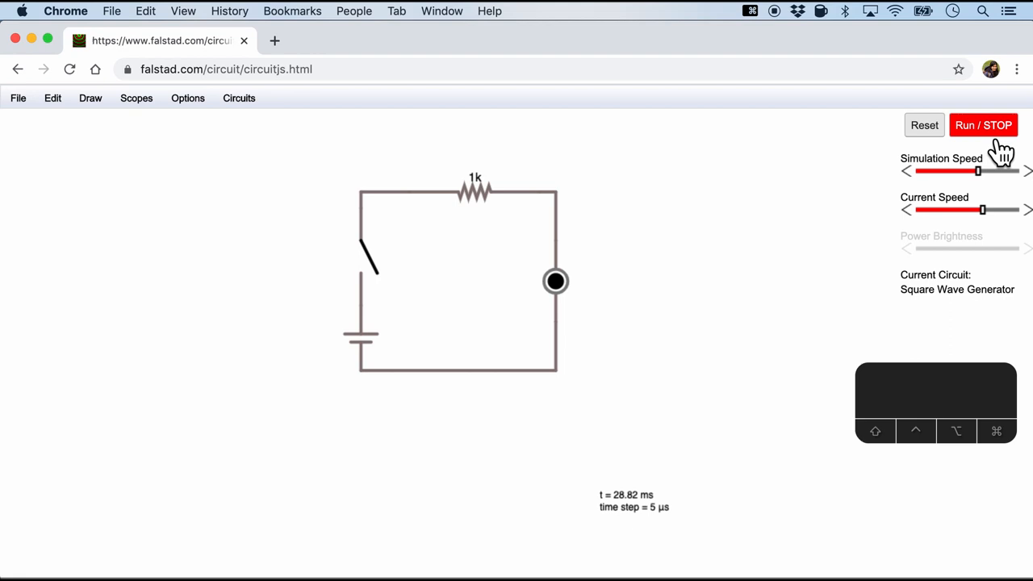
Run the simulation with the switch closed so the LED lights red, then stop it.
left_click(984, 125)
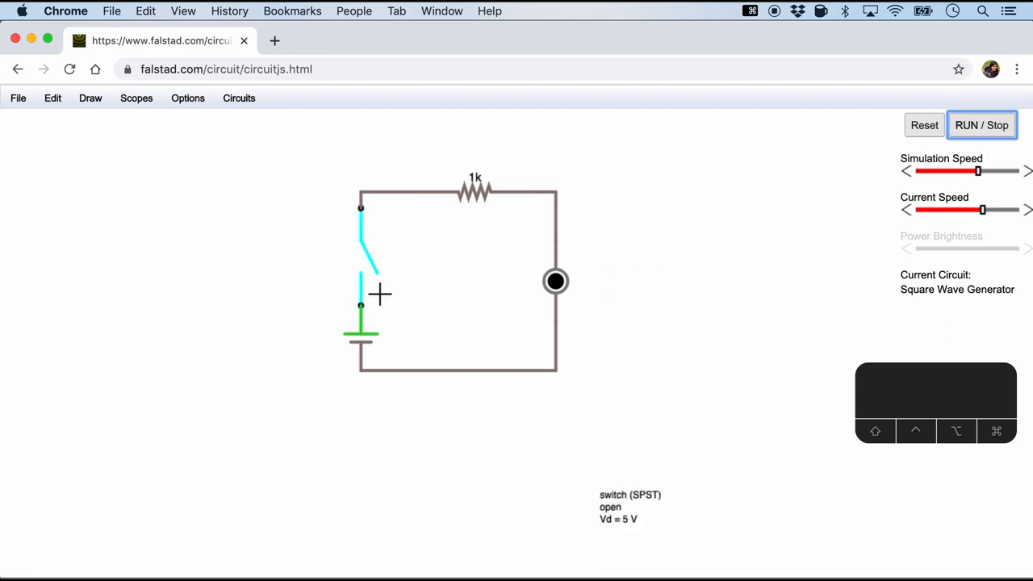
mouse_move(383, 276)
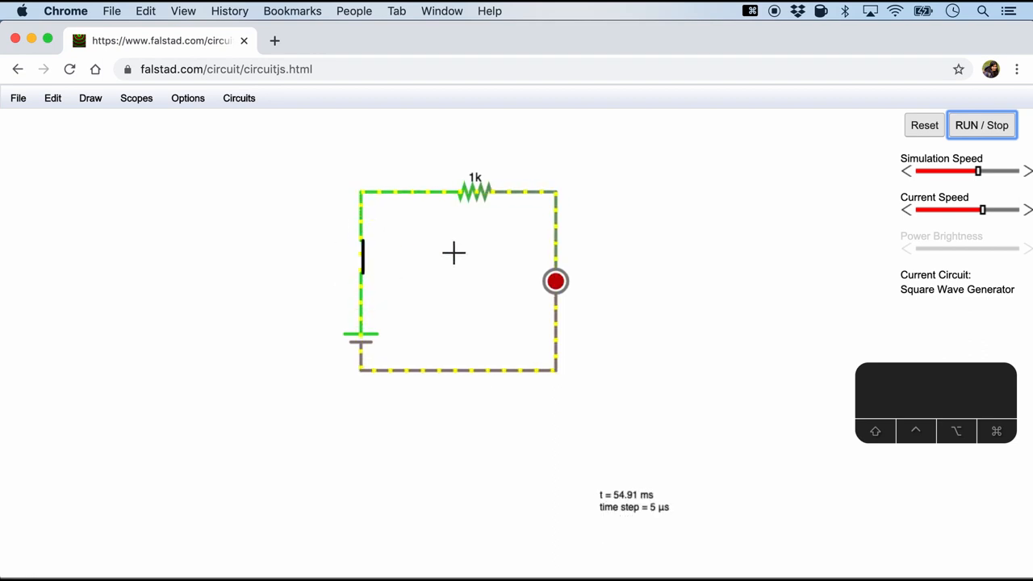
mouse_move(560, 240)
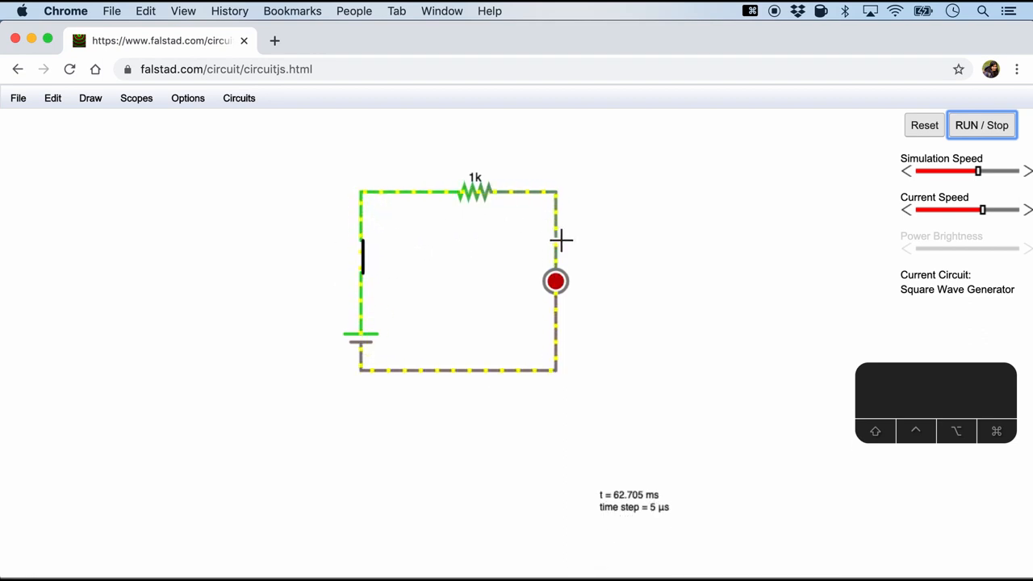
mouse_move(992, 240)
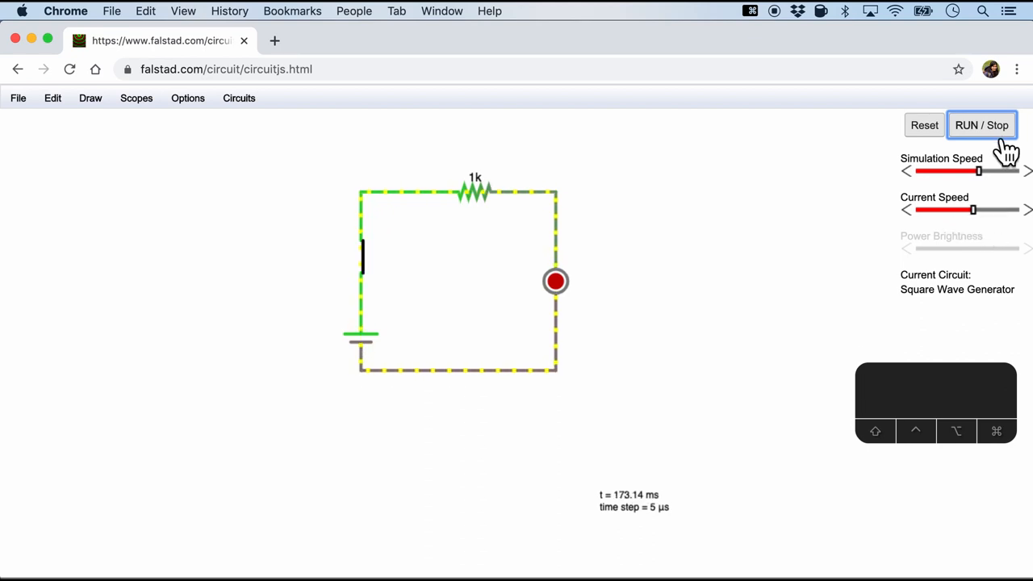
left_click(982, 125)
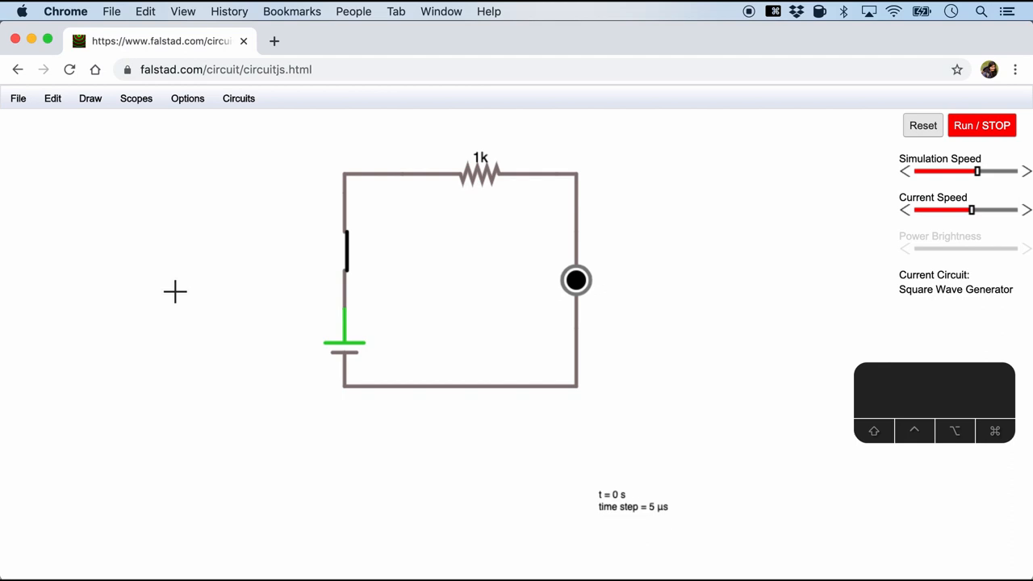
mouse_move(452, 512)
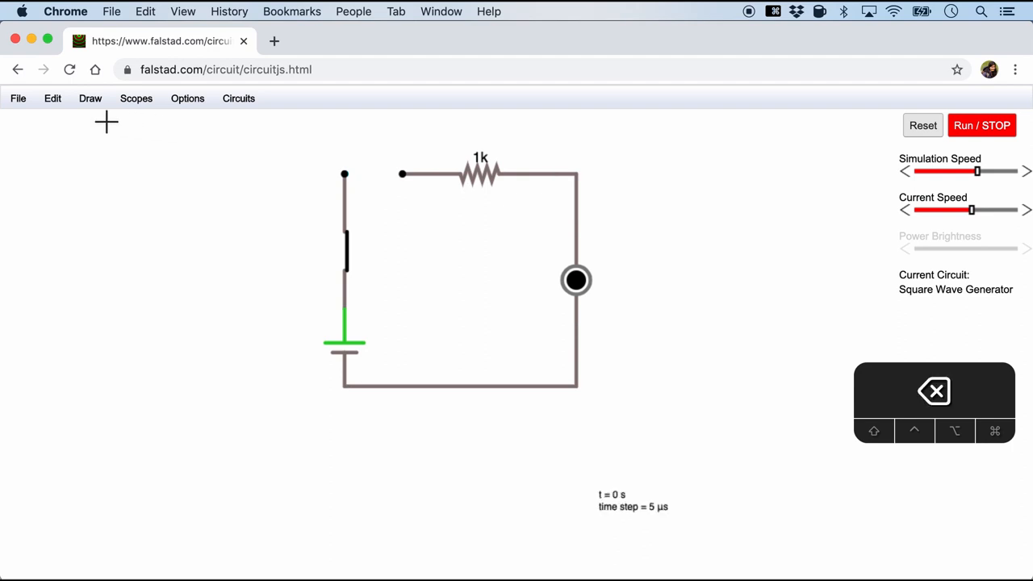
Remove the switch-to-resistor wire and draw an ammeter from Draw > Outputs and Labels.
left_click(90, 97)
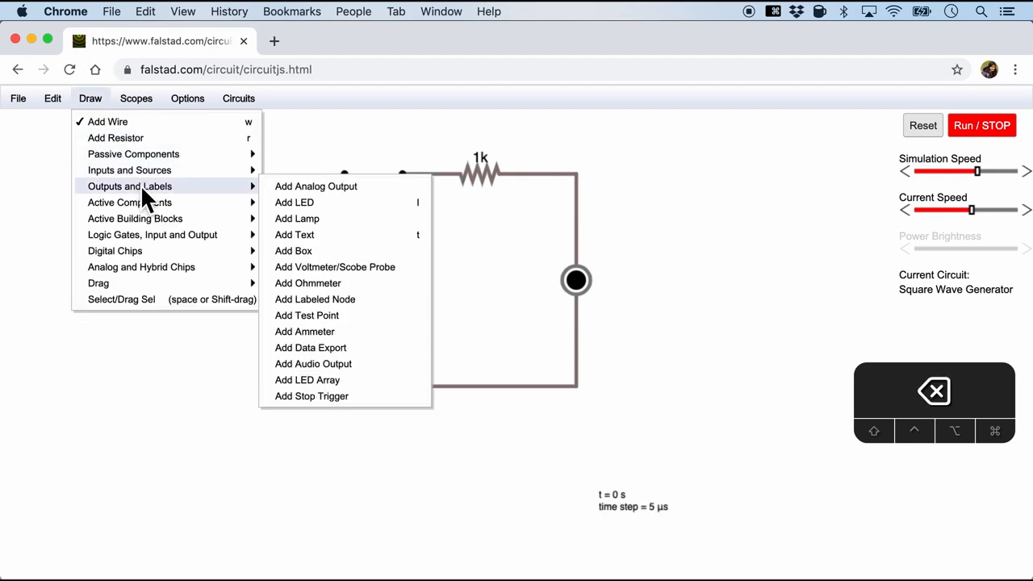
mouse_move(317, 327)
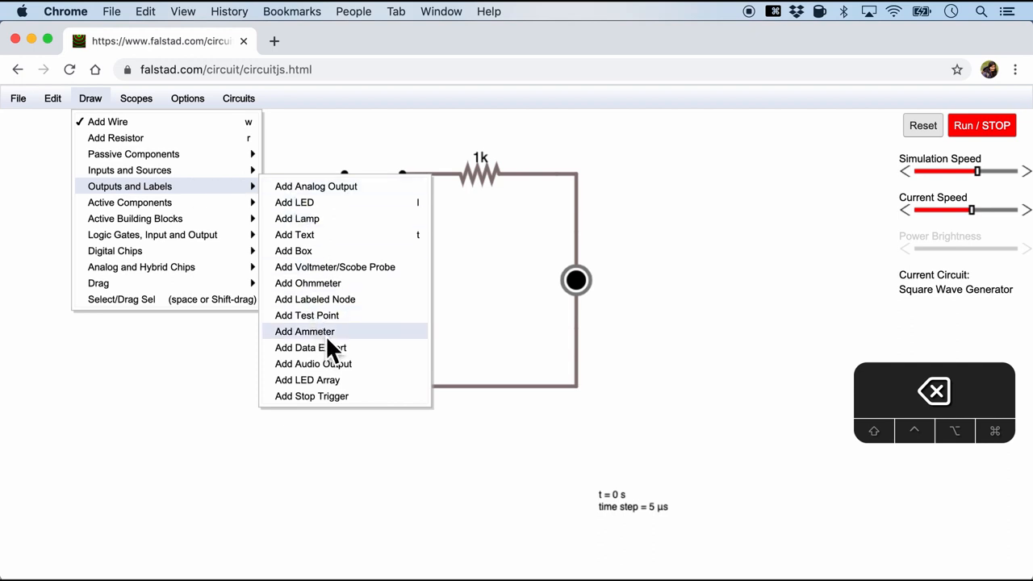
left_click(305, 331)
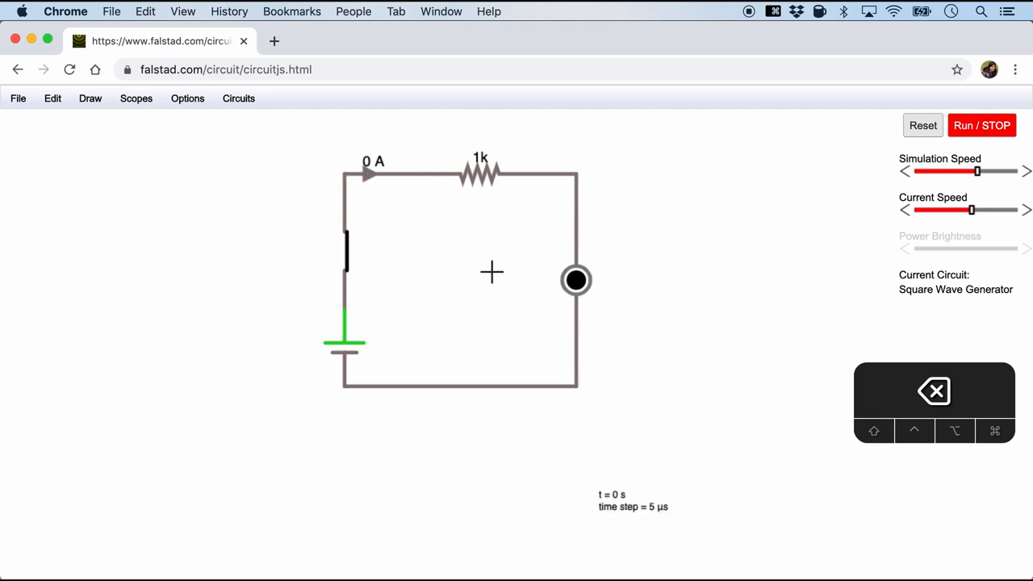
mouse_move(467, 271)
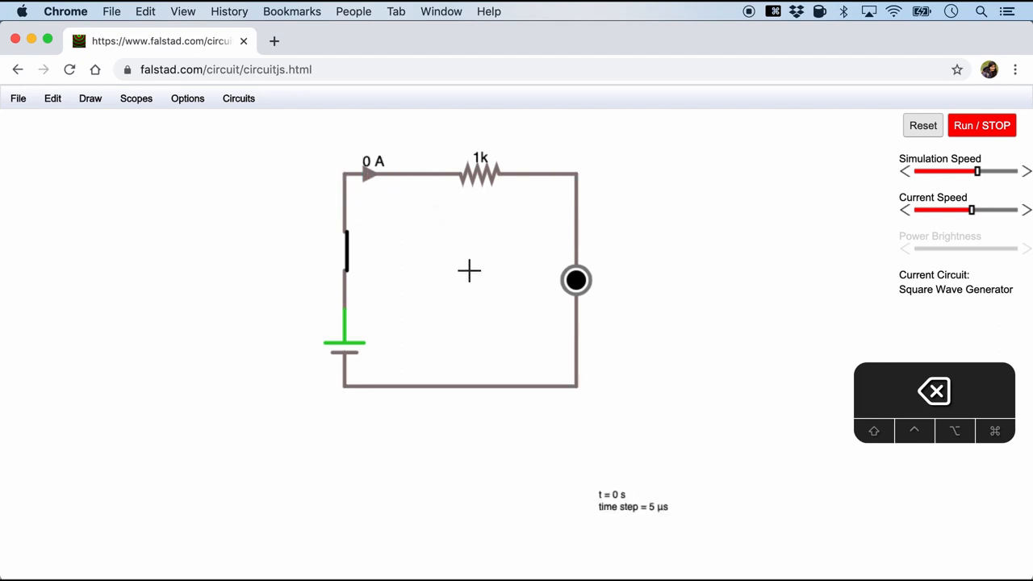
Add a scope trace of the 1k resistor's voltage and current below the circuit.
right_click(484, 171)
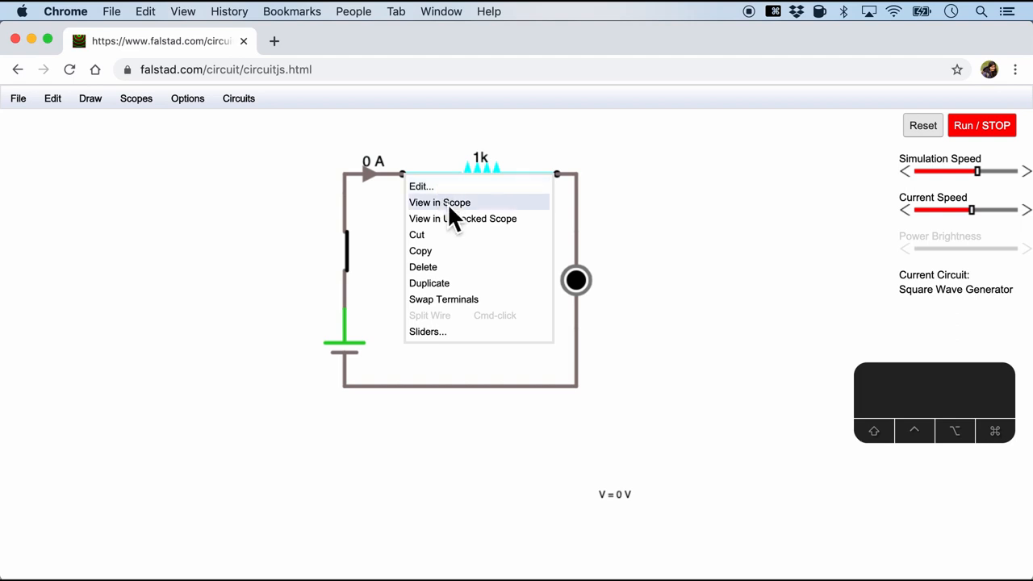
mouse_move(496, 224)
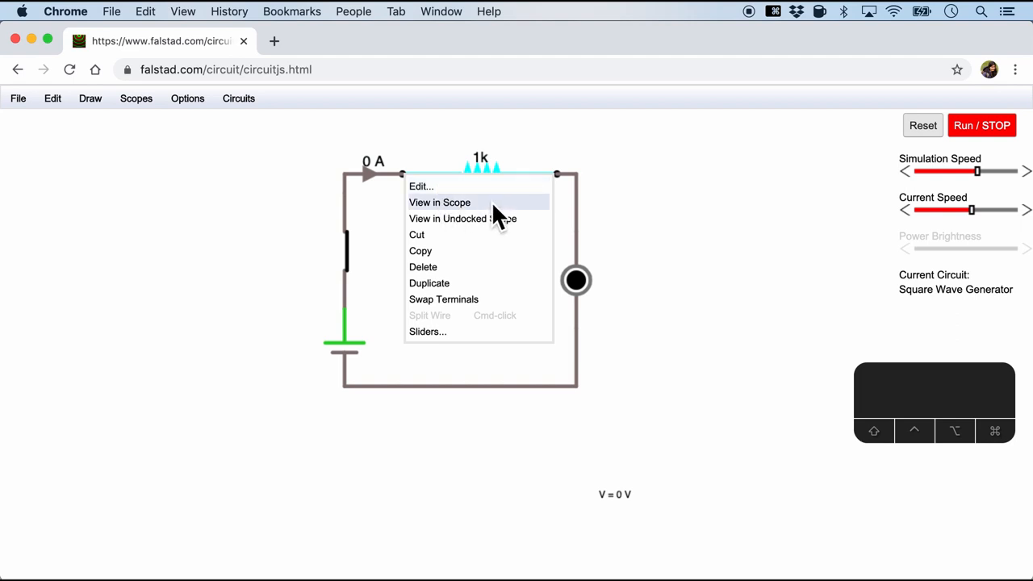
left_click(440, 203)
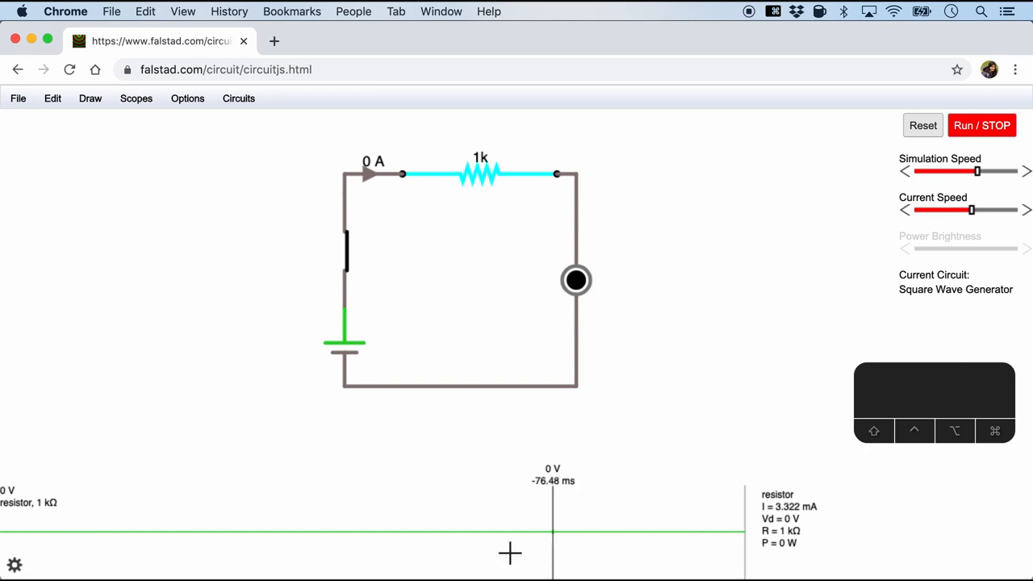
mouse_move(654, 535)
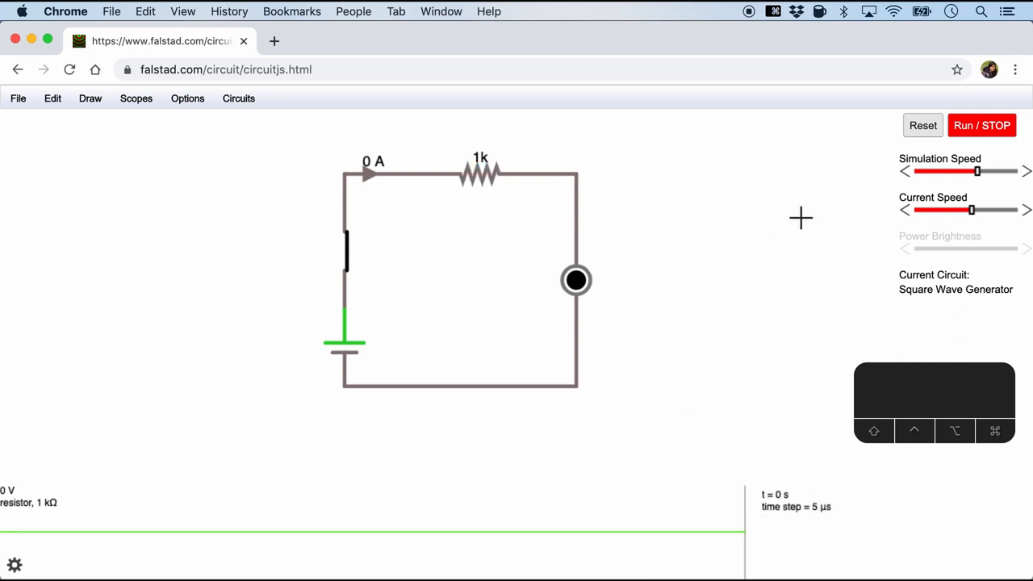
mouse_move(985, 148)
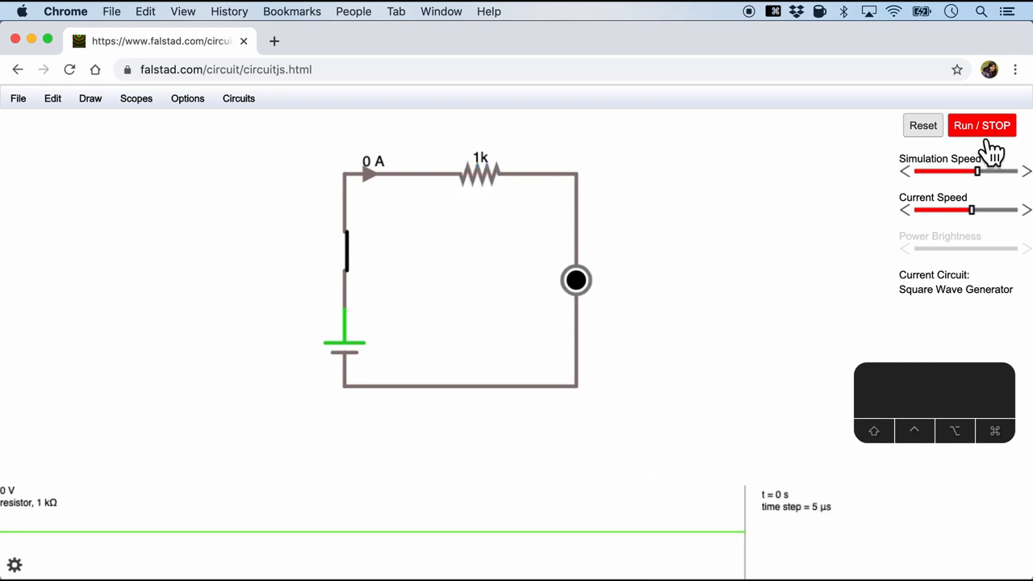
Start the simulation and adjust the simulation-speed and current-flow animation speed sliders.
left_click(982, 125)
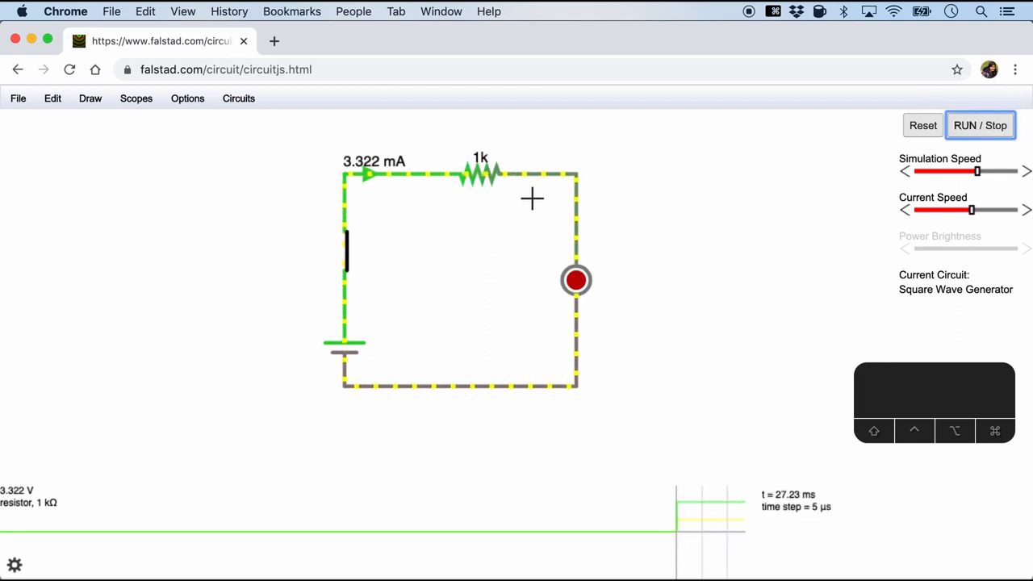
mouse_move(741, 405)
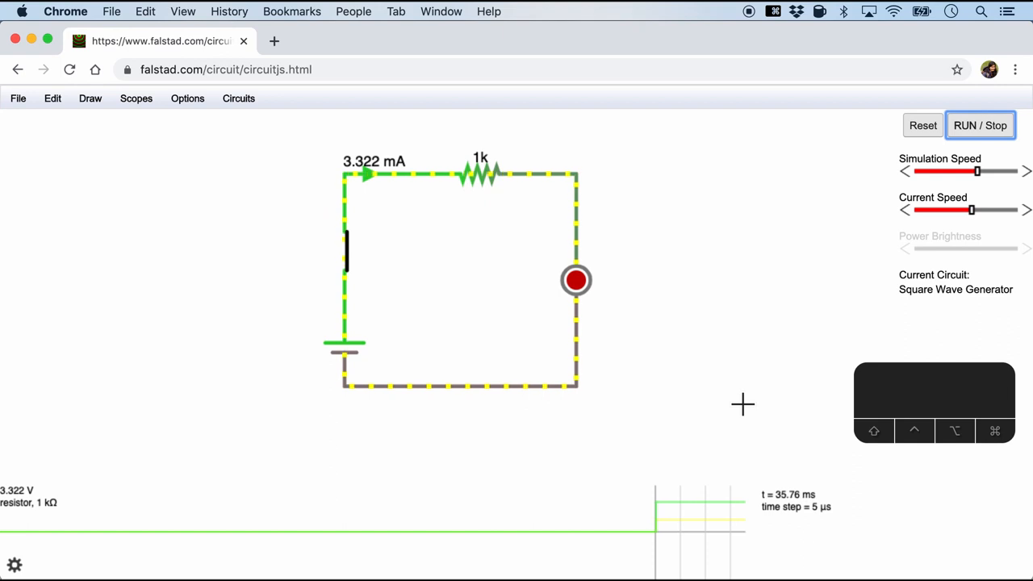
mouse_move(482, 173)
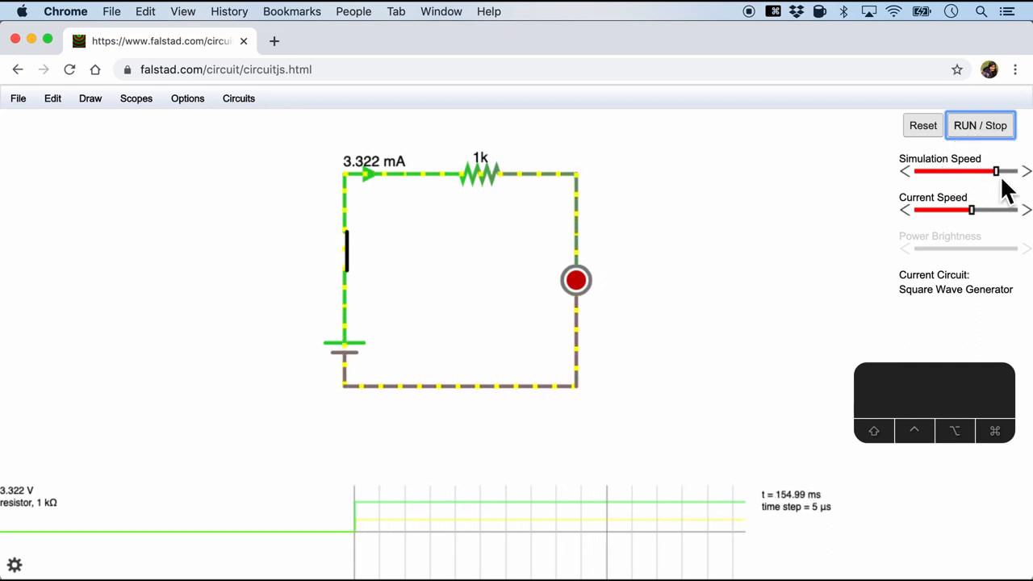
left_click_drag(972, 170, 944, 170)
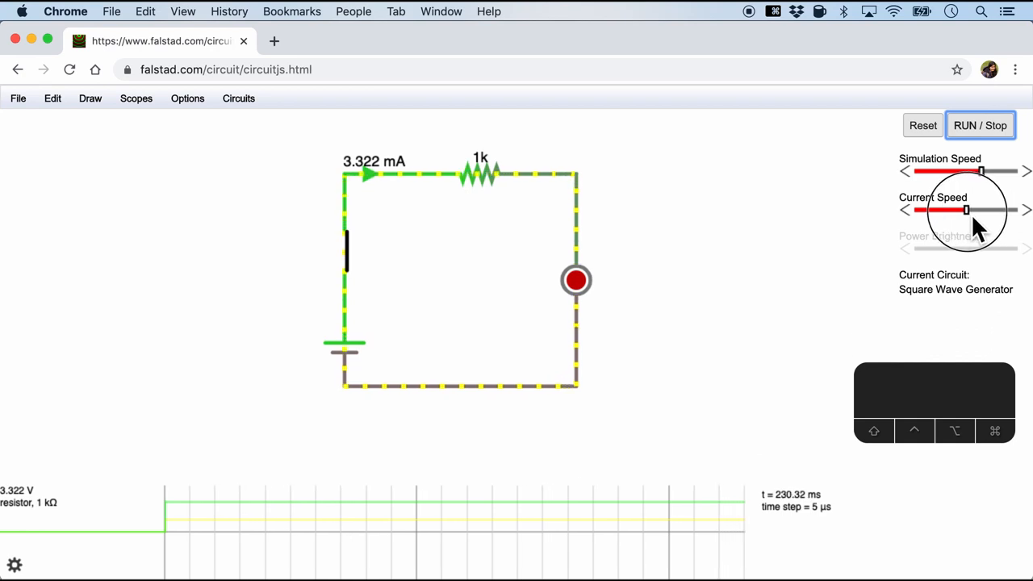
left_click(483, 175)
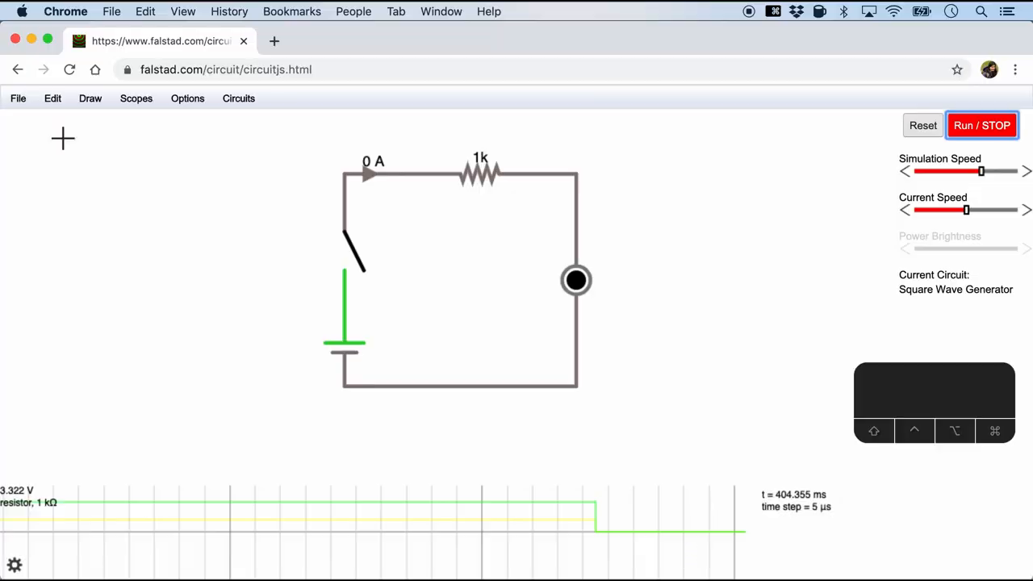
Export the circuit via File > Export As Link, copy the URL, and open a new tab.
left_click(17, 98)
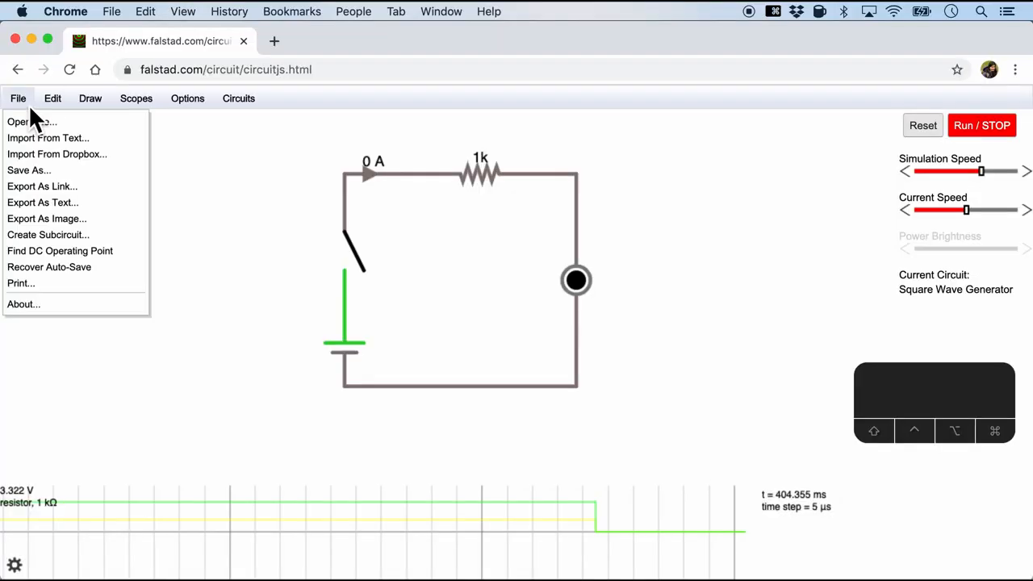
mouse_move(68, 196)
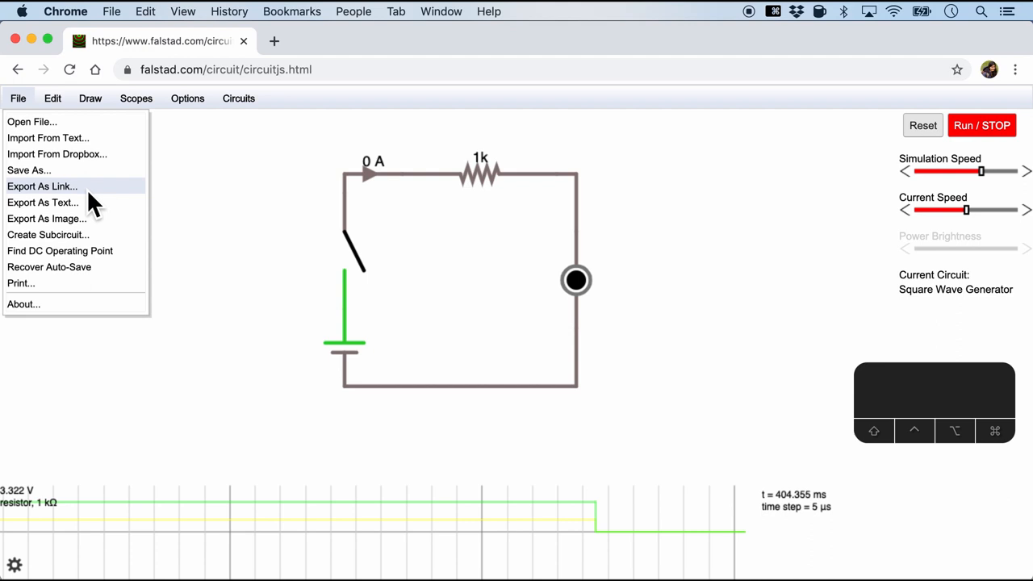
left_click(41, 185)
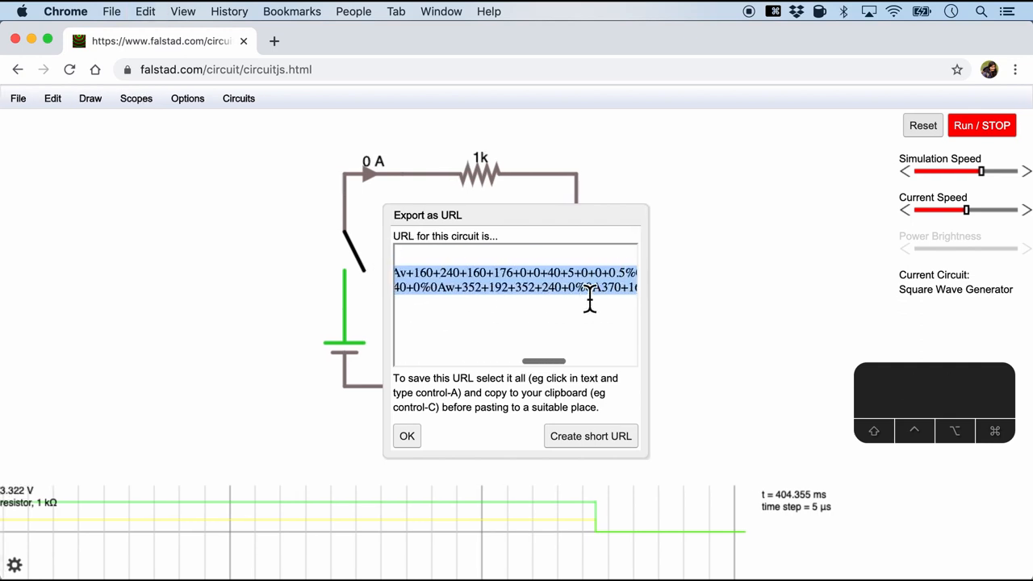
left_click(406, 436)
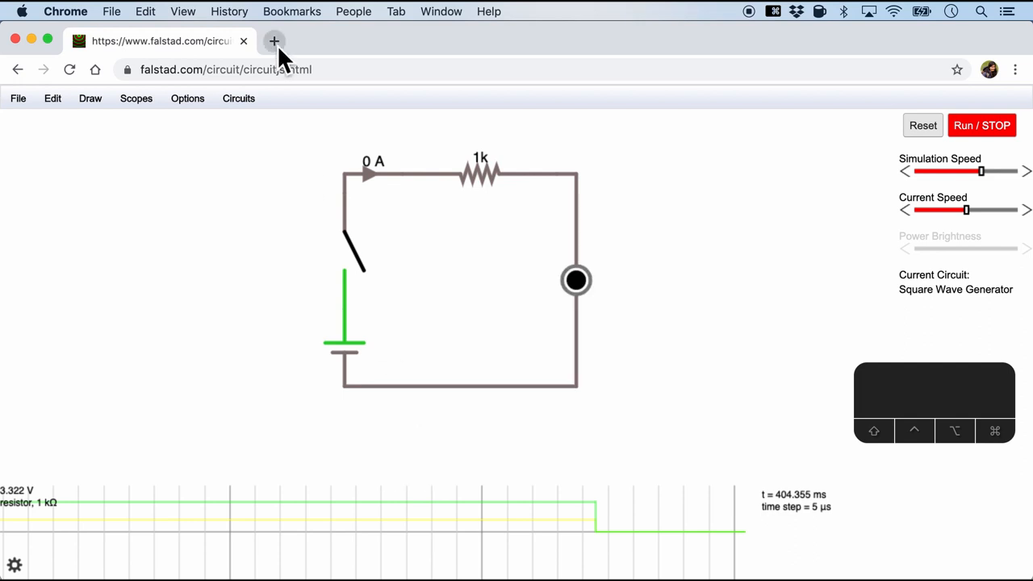
left_click(274, 41)
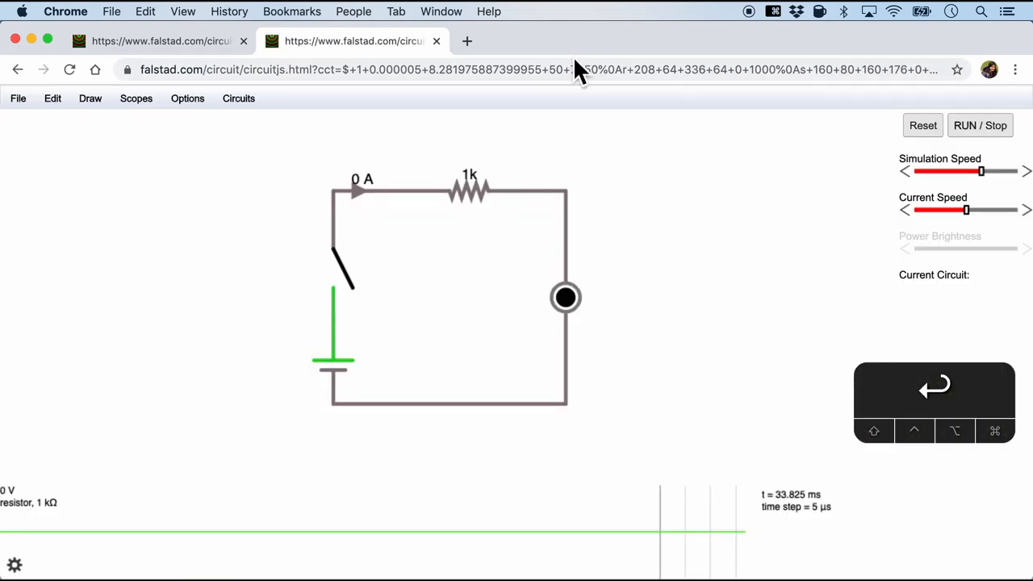
Export the circuit description as text from the File menu.
left_click(18, 98)
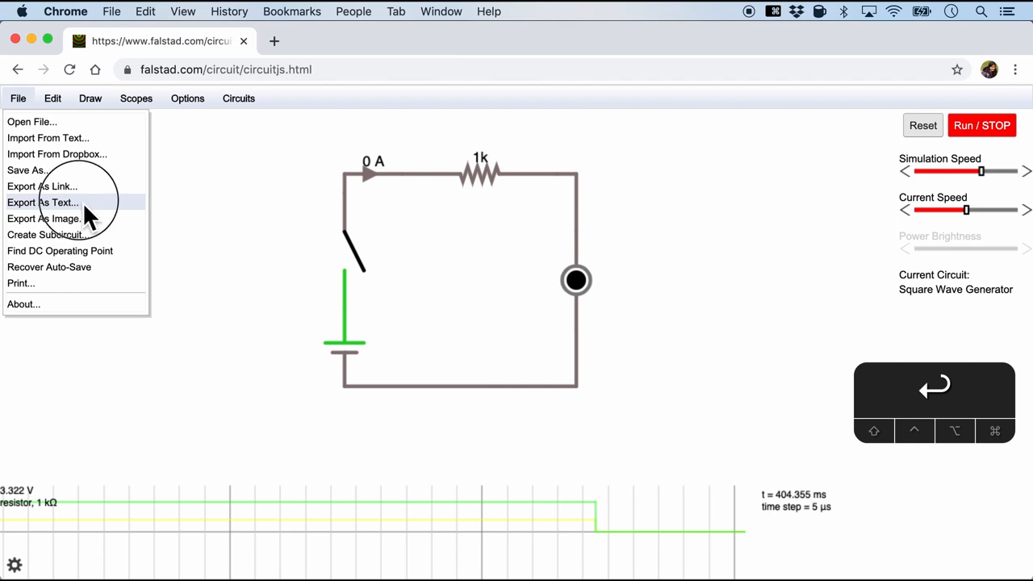
left_click(43, 202)
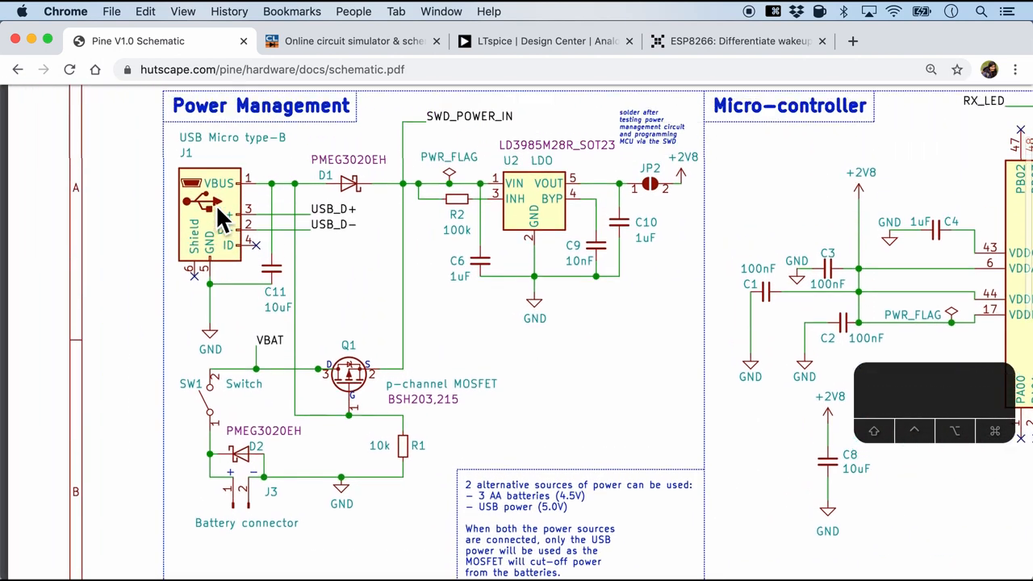
Scroll the Pine V1.0 schematic PDF down to the Power Management section.
scroll("down", 3)
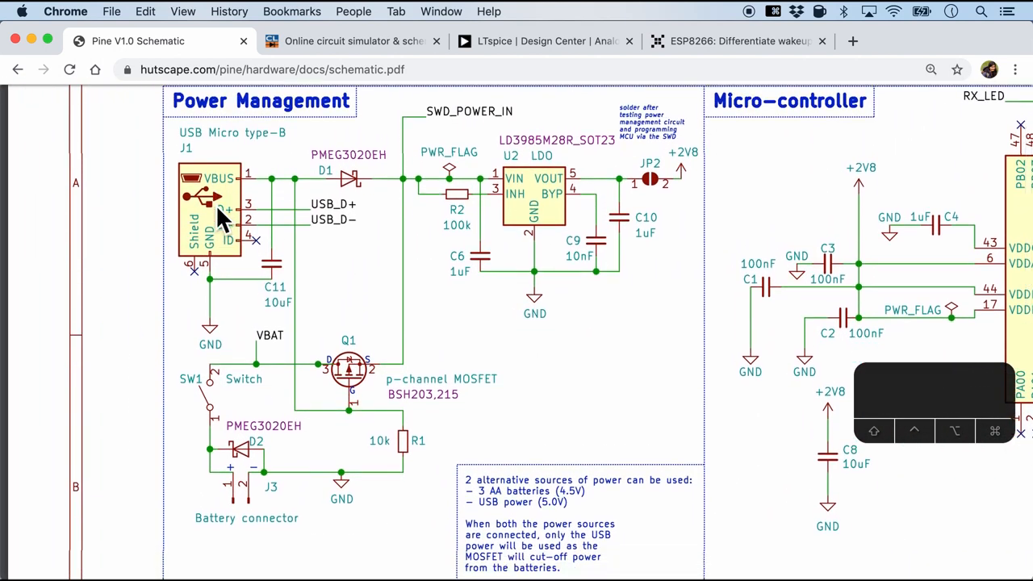
mouse_move(242, 238)
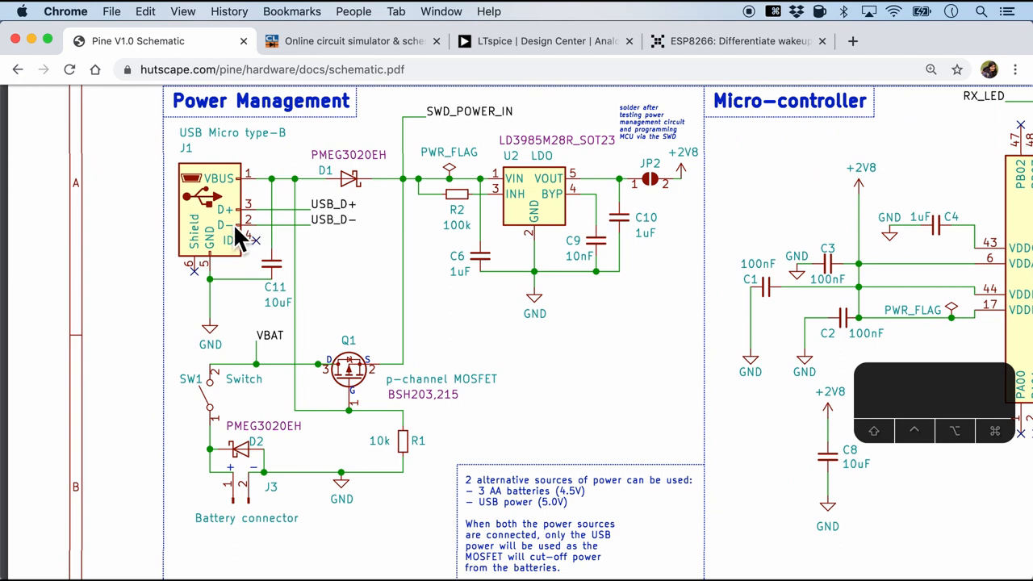
mouse_move(234, 234)
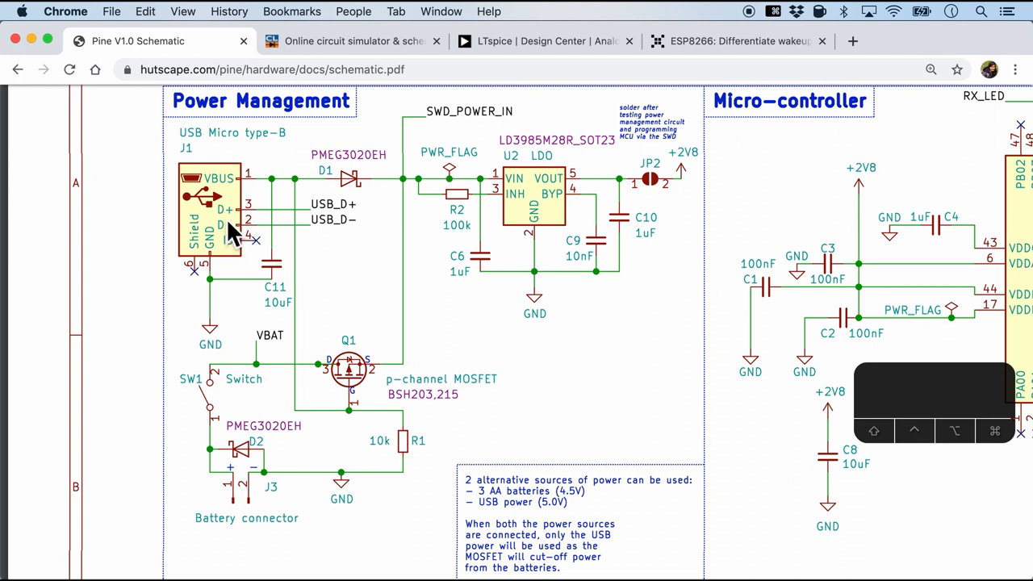
mouse_move(181, 383)
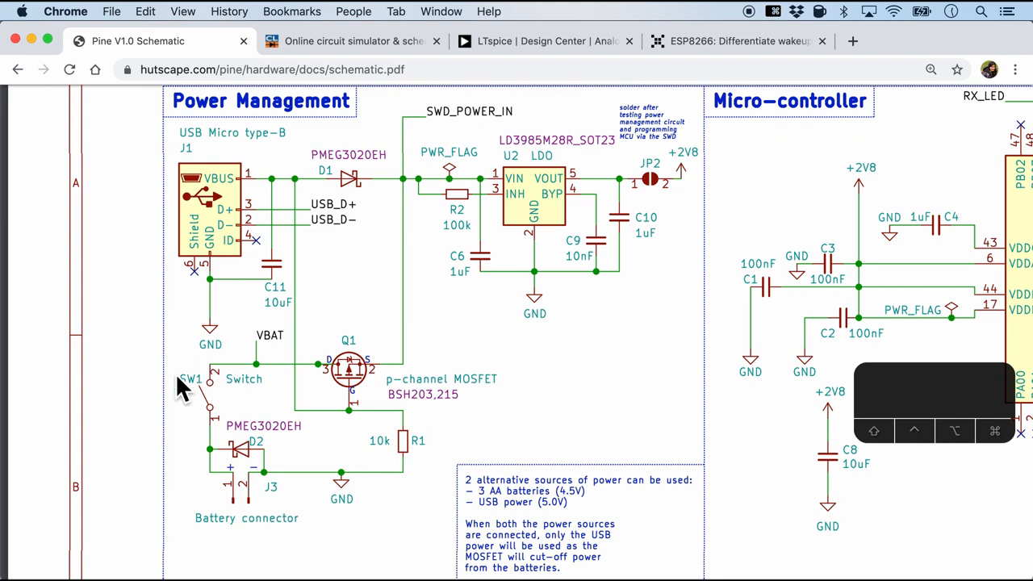
mouse_move(217, 461)
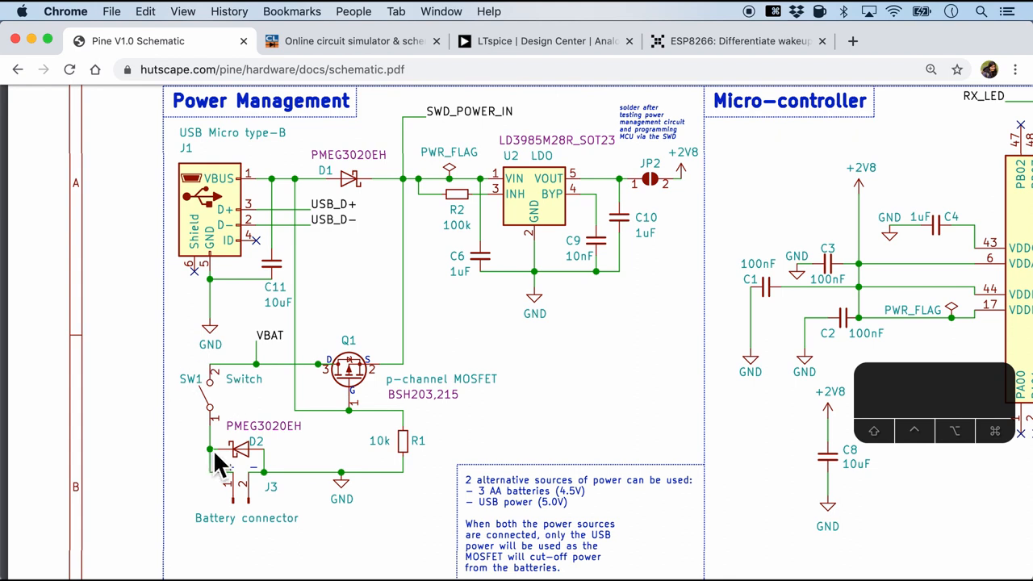
mouse_move(371, 187)
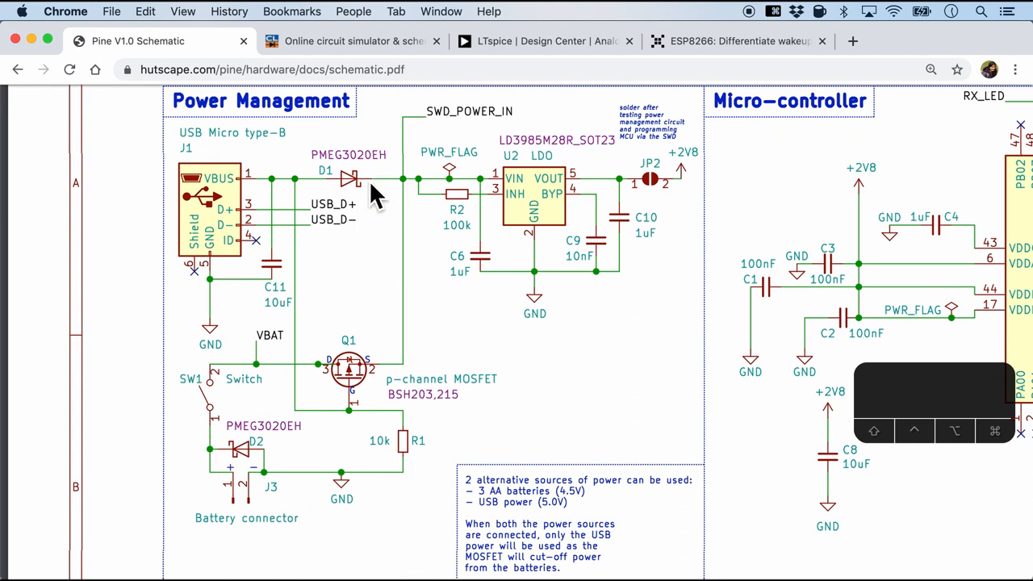
mouse_move(365, 396)
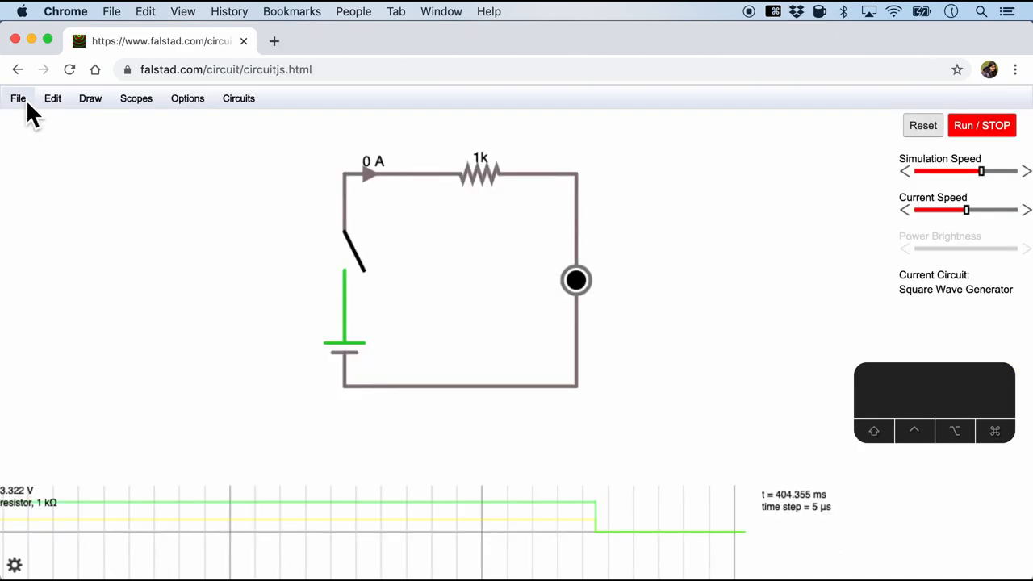
Import the pasted USB/battery power-path circuit text via File > Import From Text.
left_click(18, 98)
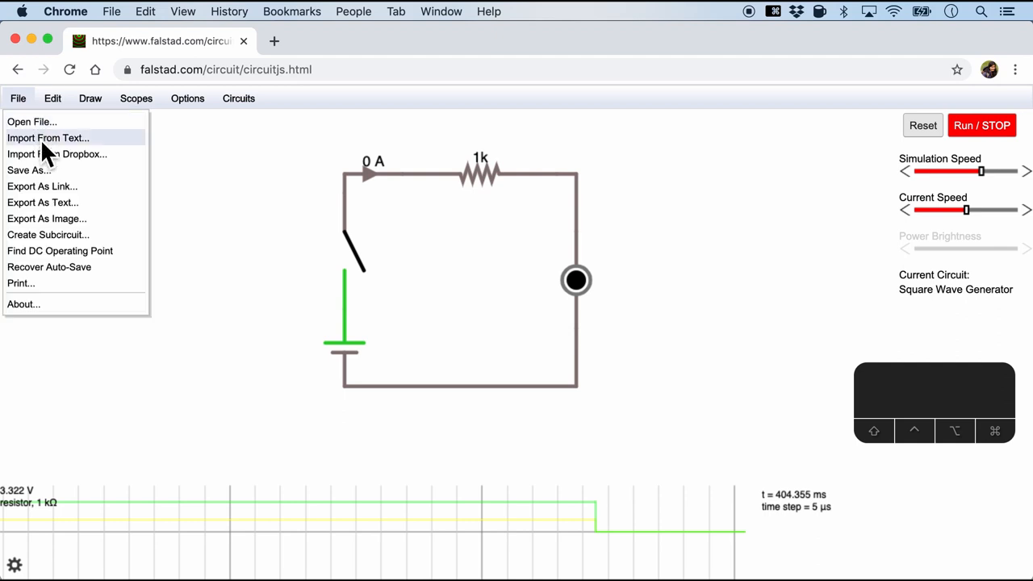
left_click(48, 138)
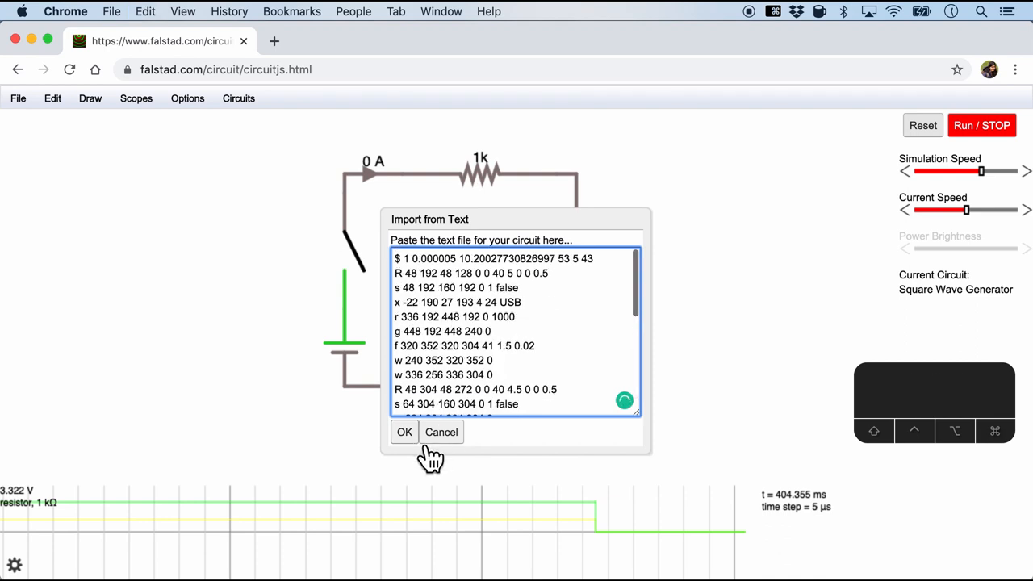
left_click(404, 432)
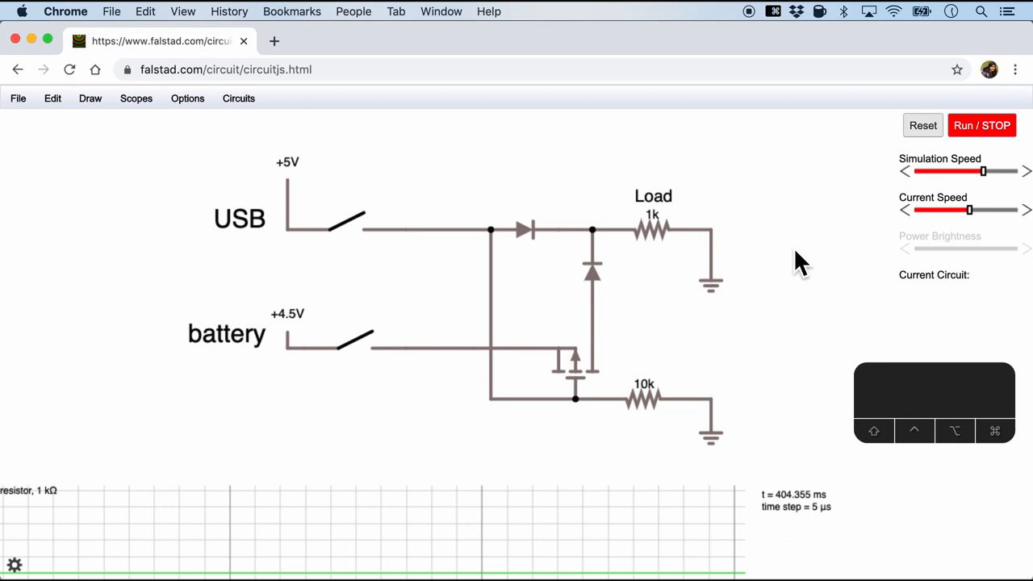
mouse_move(238, 367)
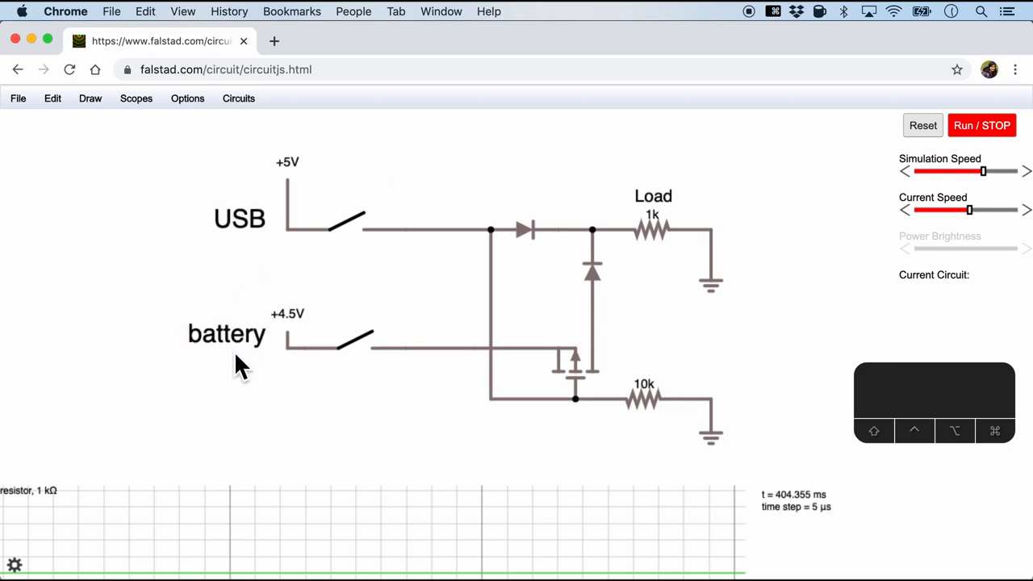
left_click(239, 218)
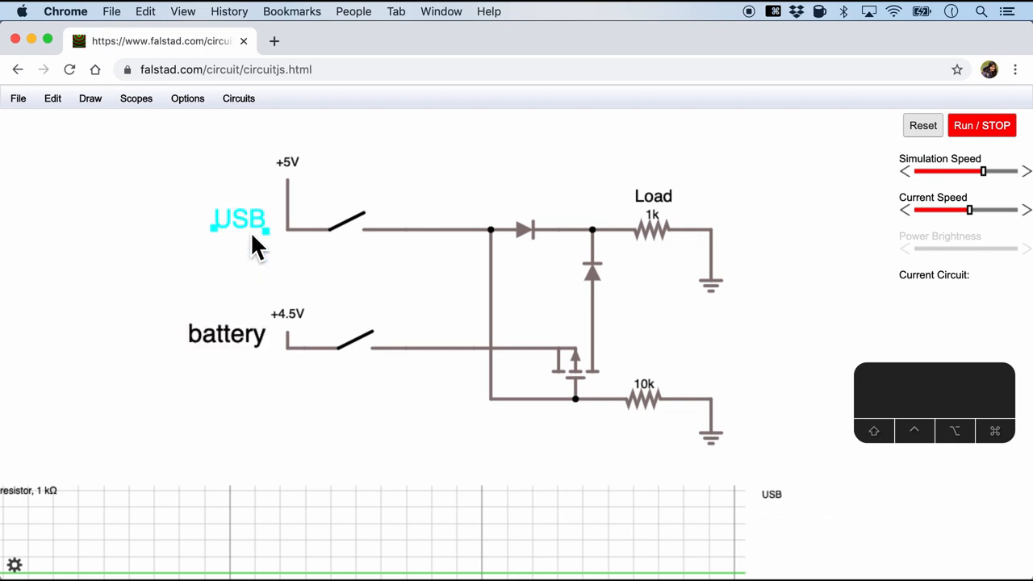
left_click(90, 98)
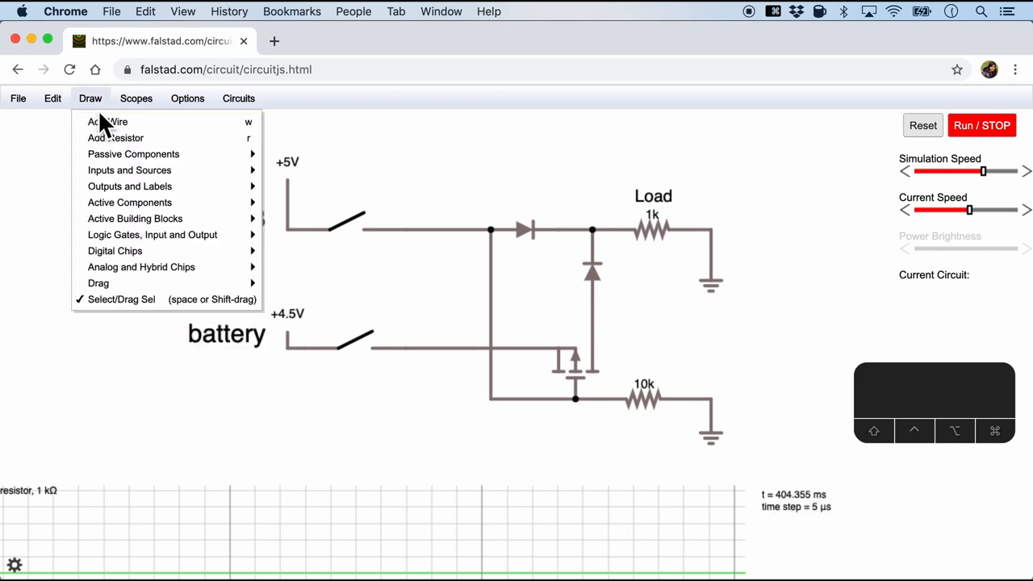
mouse_move(130, 186)
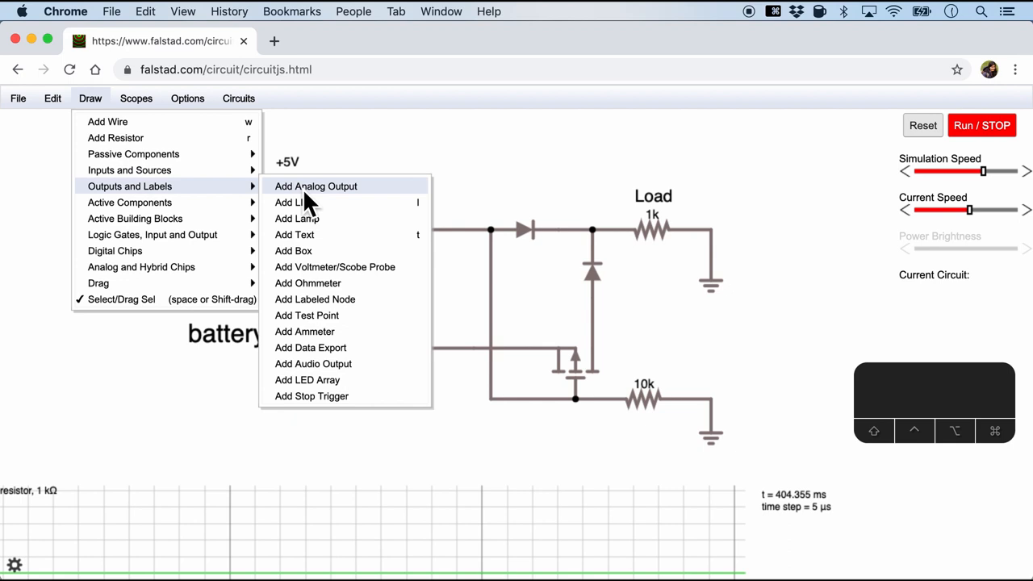
mouse_move(328, 234)
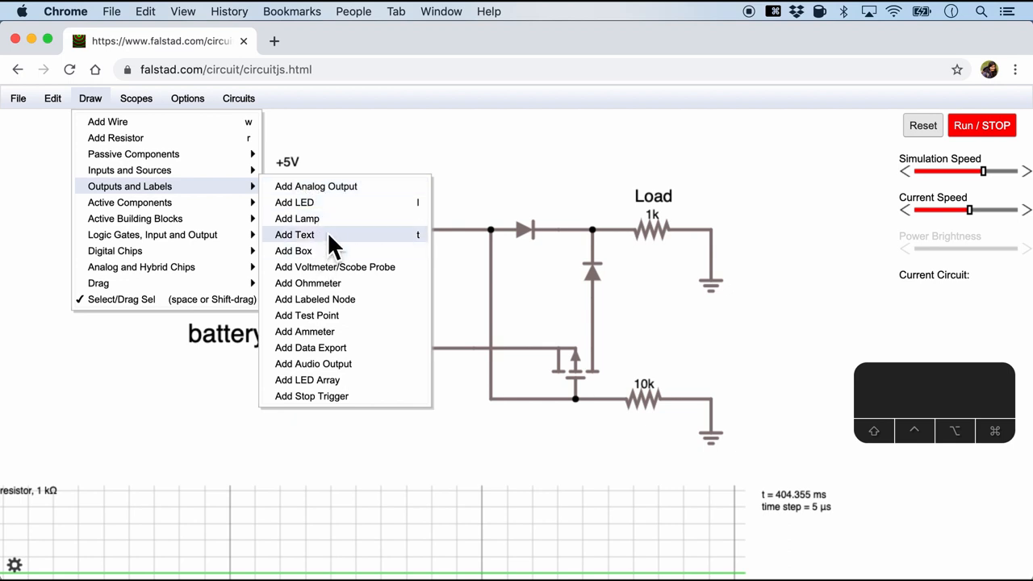
left_click(539, 193)
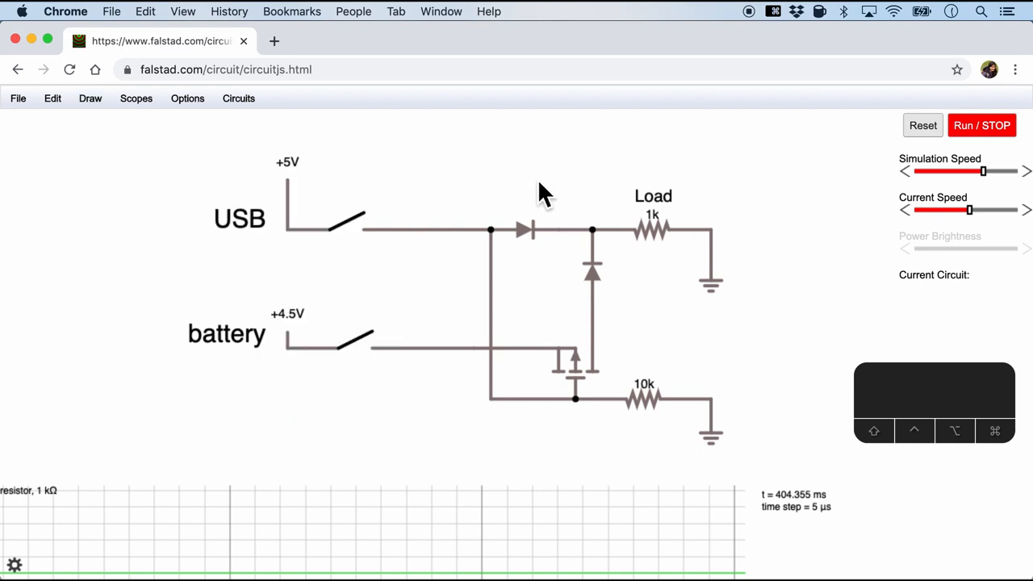
mouse_move(707, 219)
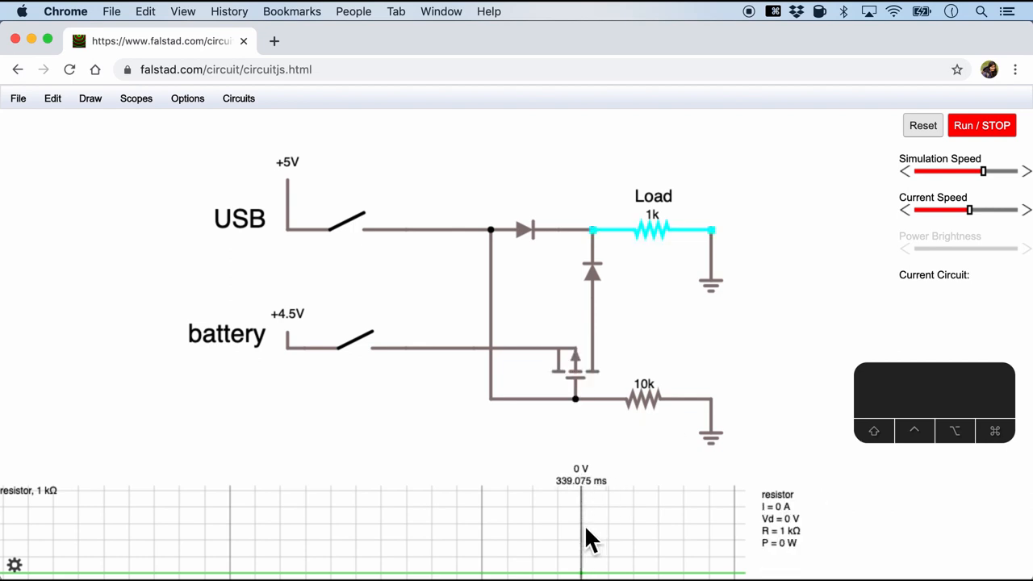
left_click(983, 125)
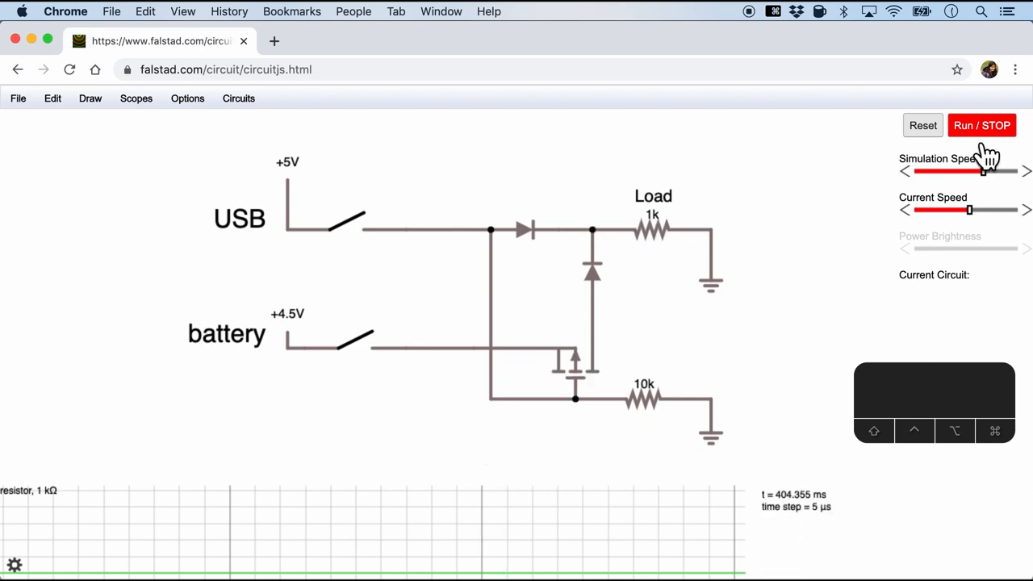
mouse_move(996, 149)
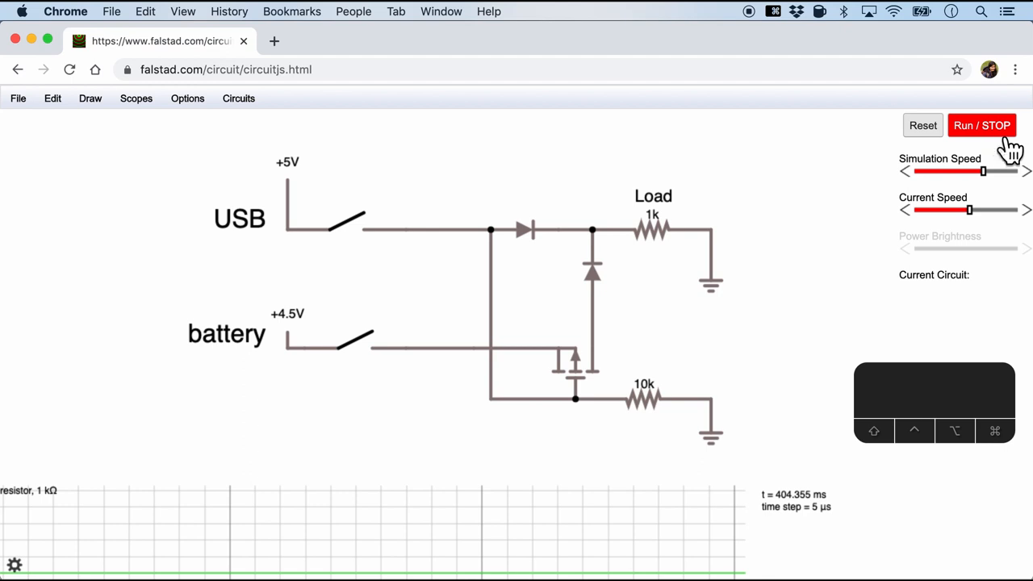
Start the simulation and close the USB and battery switches to power the load.
left_click(981, 125)
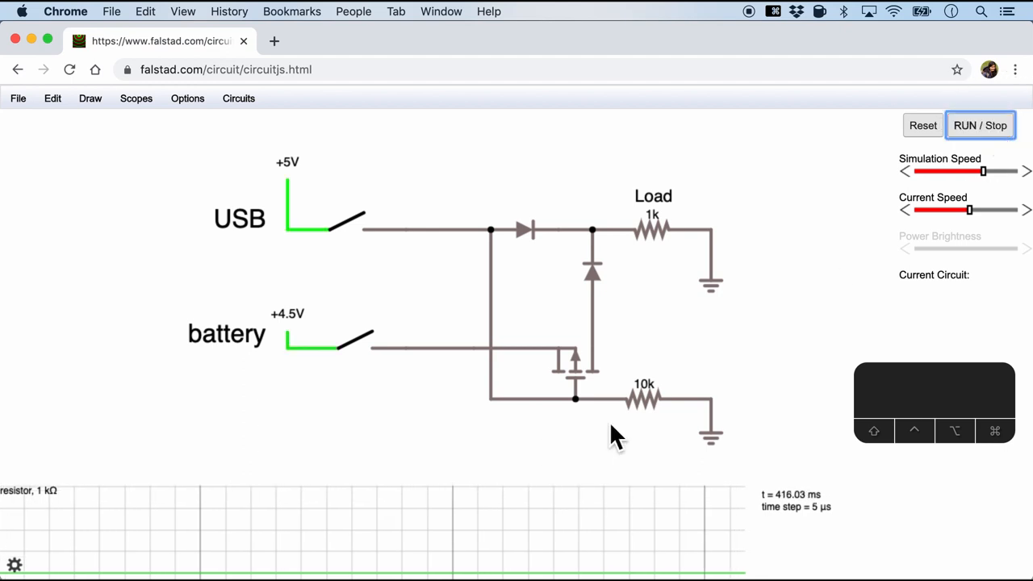
left_click(339, 229)
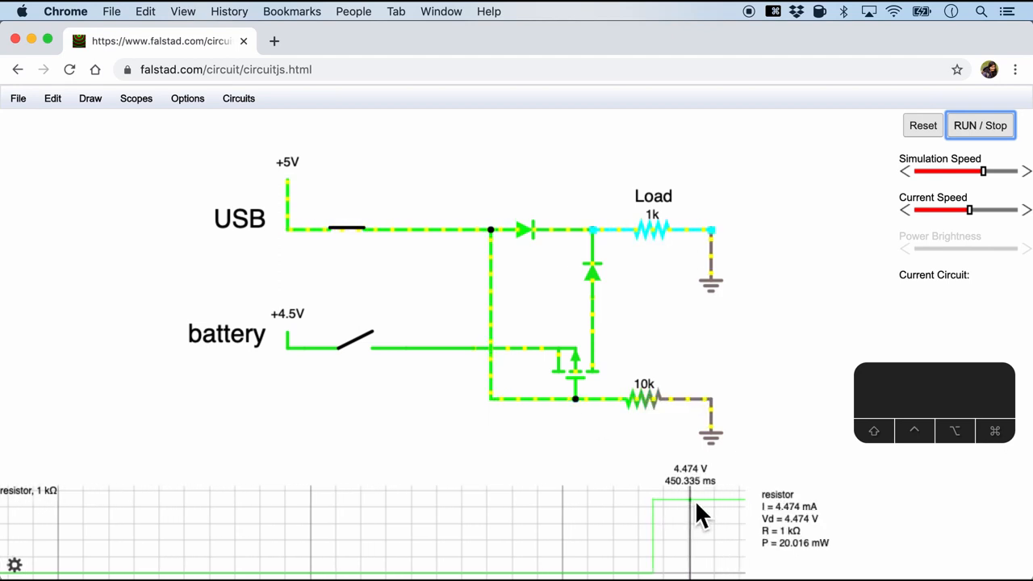
mouse_move(700, 303)
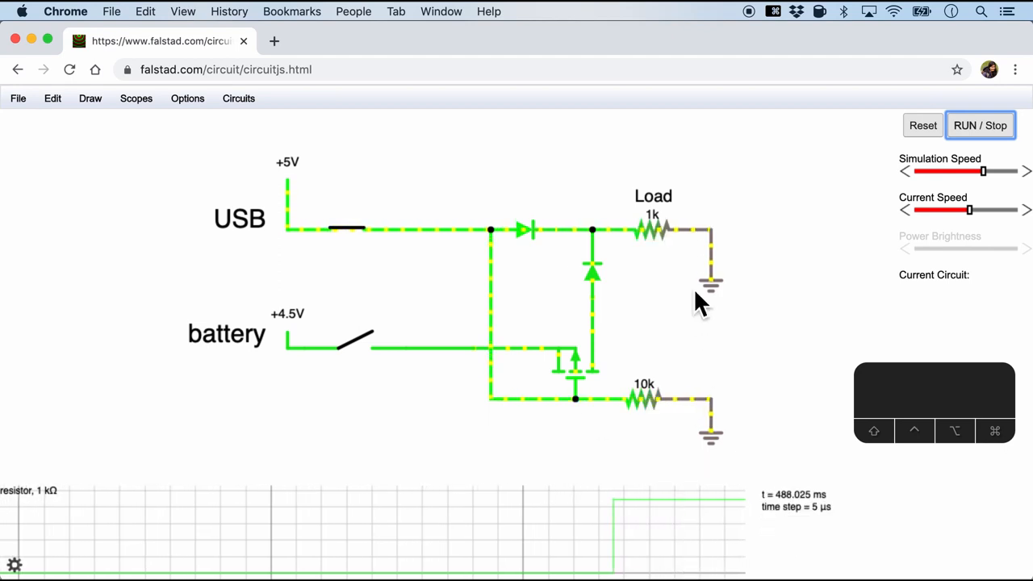
left_click(526, 230)
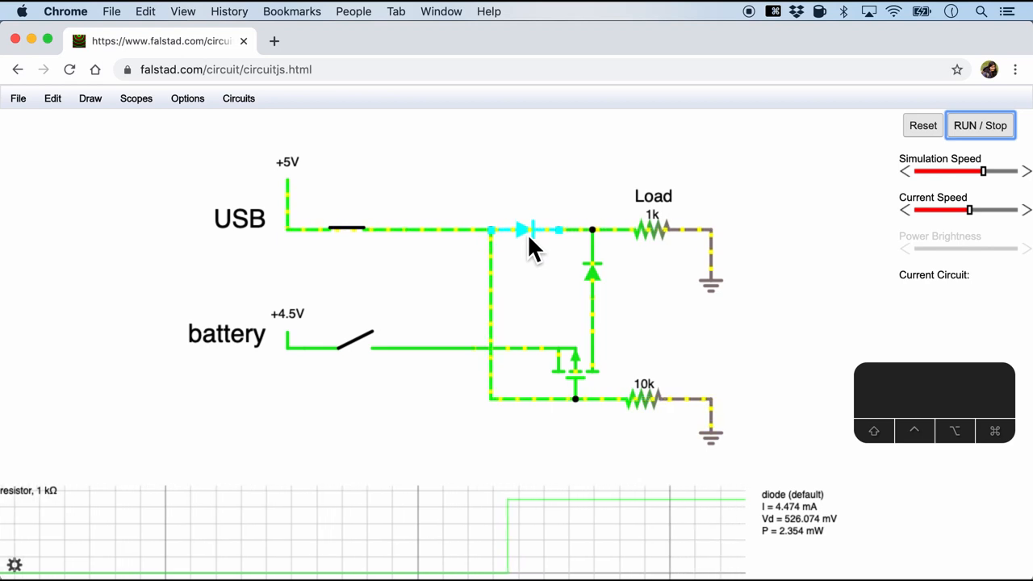
mouse_move(402, 246)
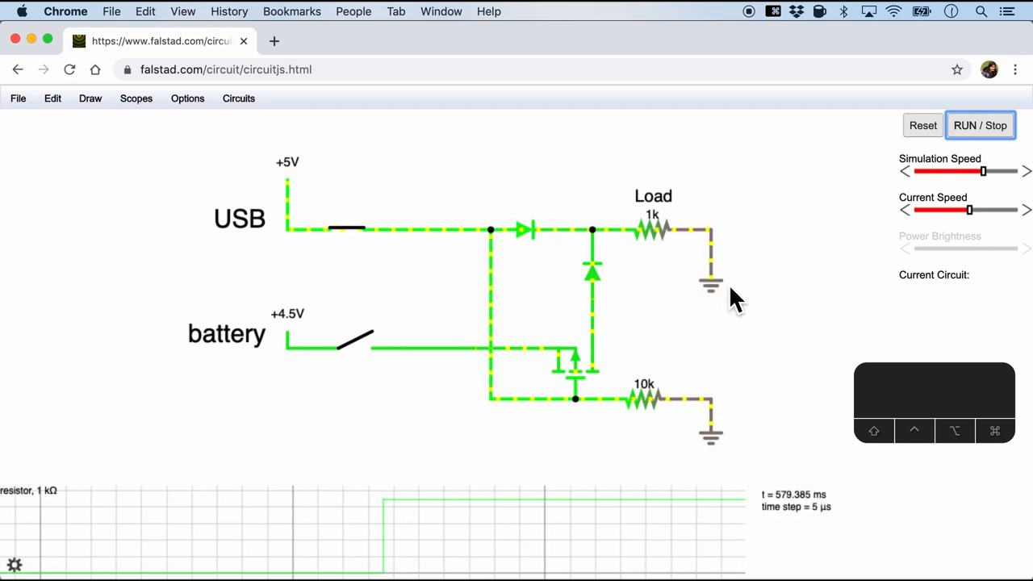
left_click(351, 342)
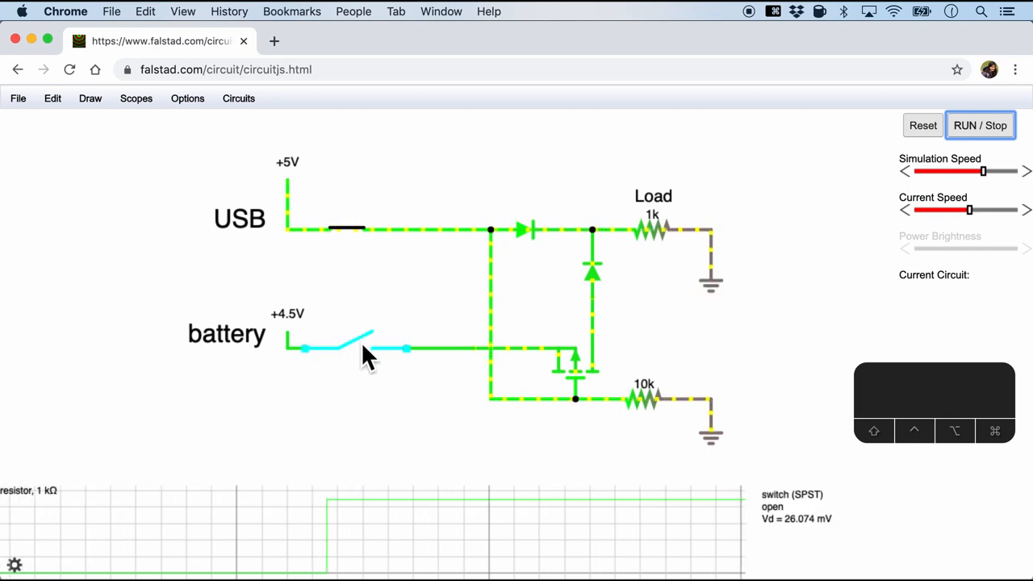
left_click(351, 342)
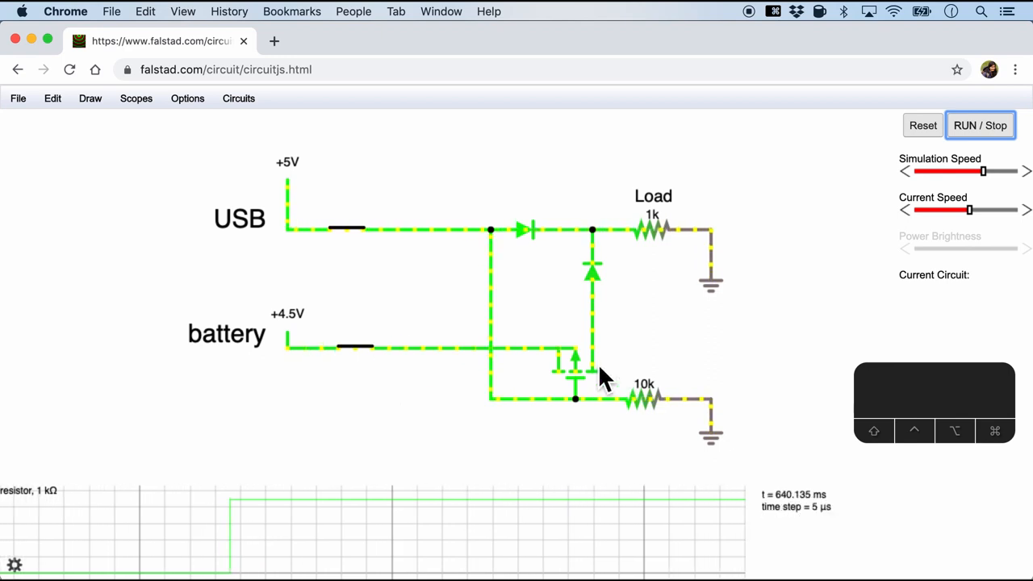
left_click(573, 375)
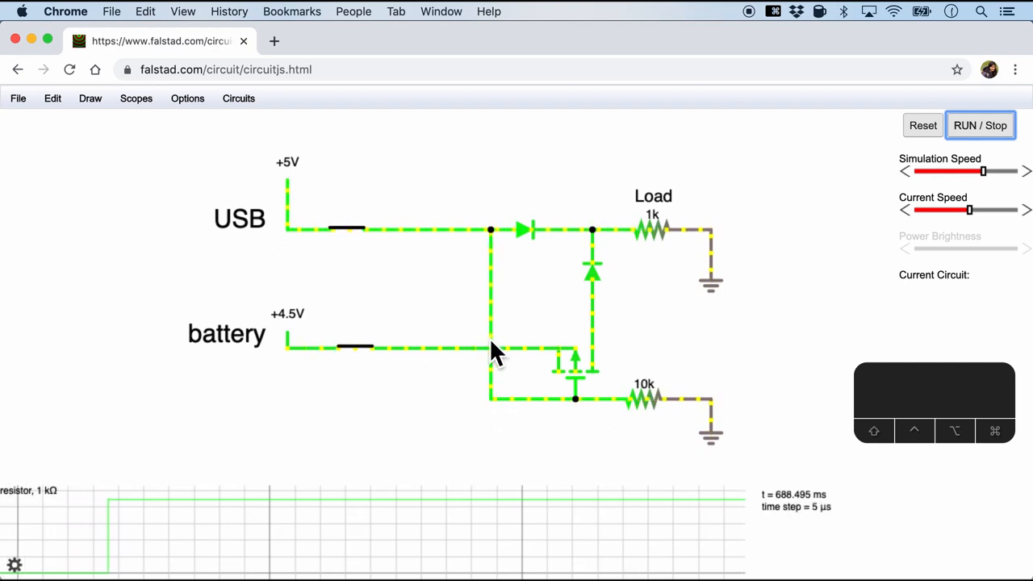
Open the power-path switches so the load trace drops, then switch to the CircuitLab tab.
left_click(345, 230)
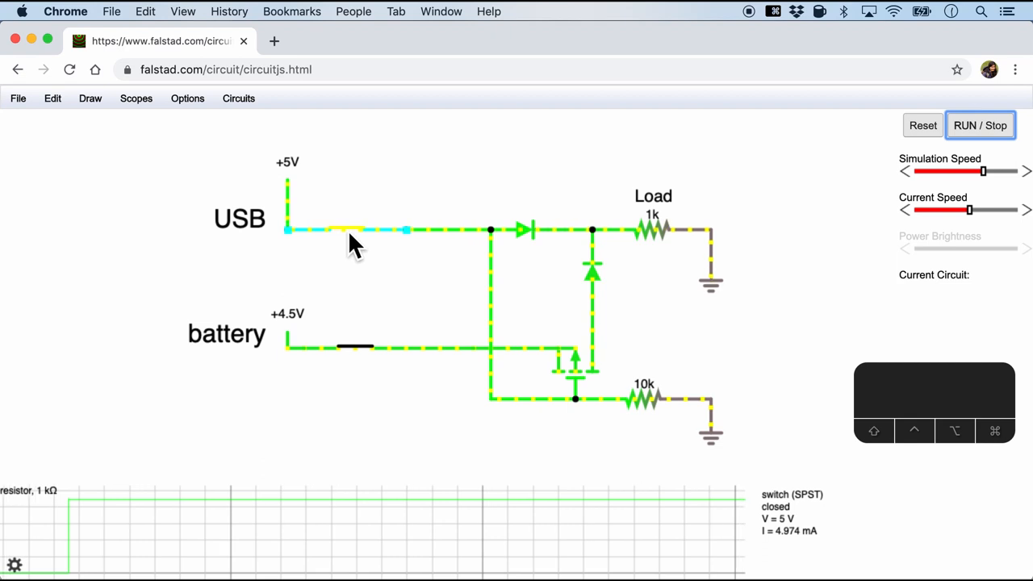
left_click(347, 229)
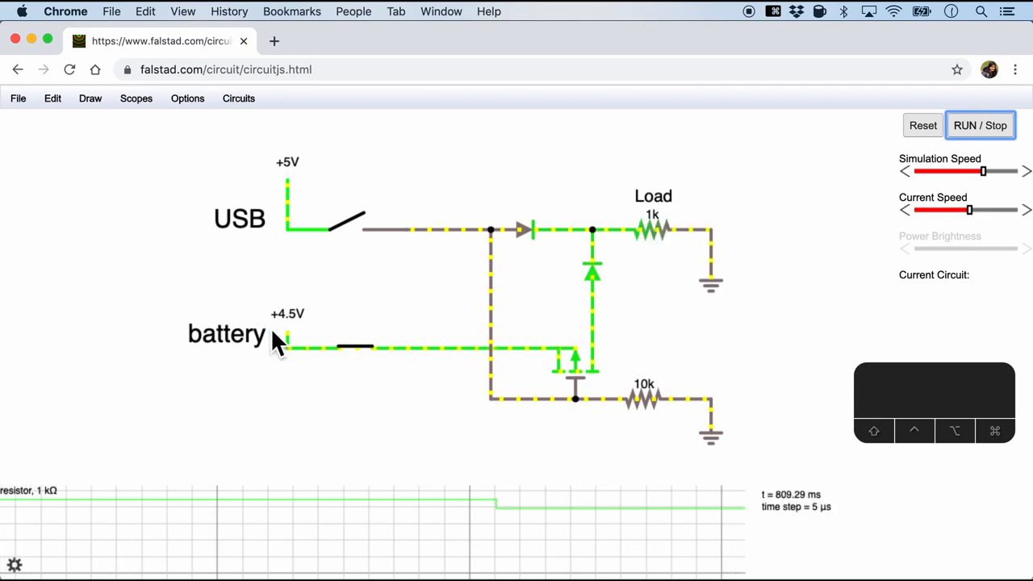
mouse_move(458, 349)
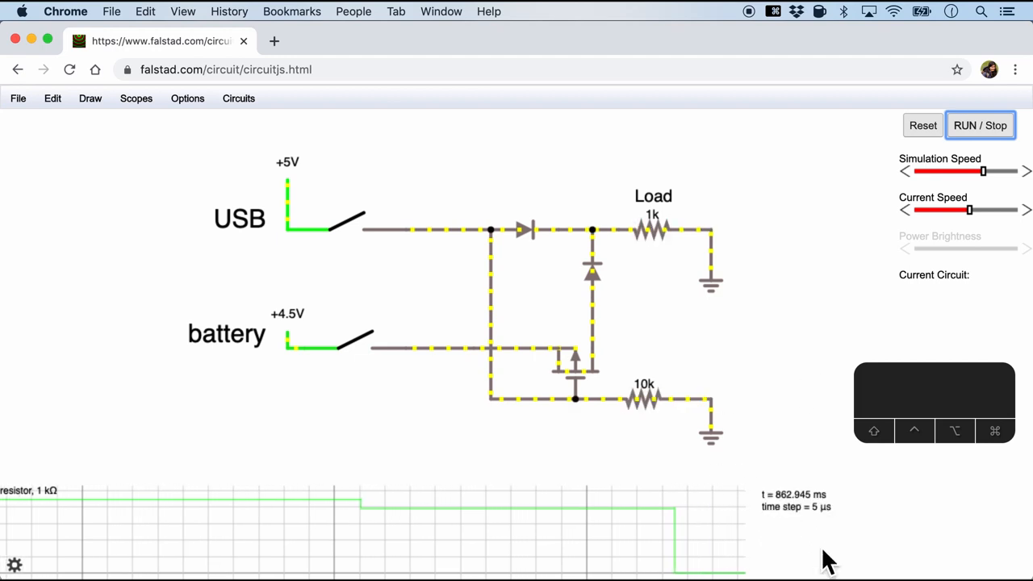
left_click(348, 40)
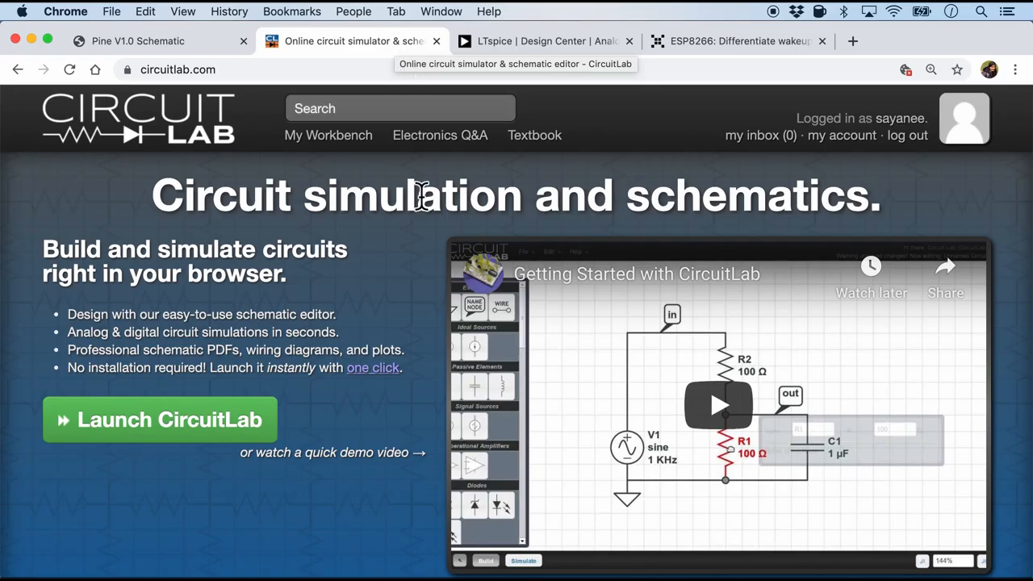
mouse_move(392, 303)
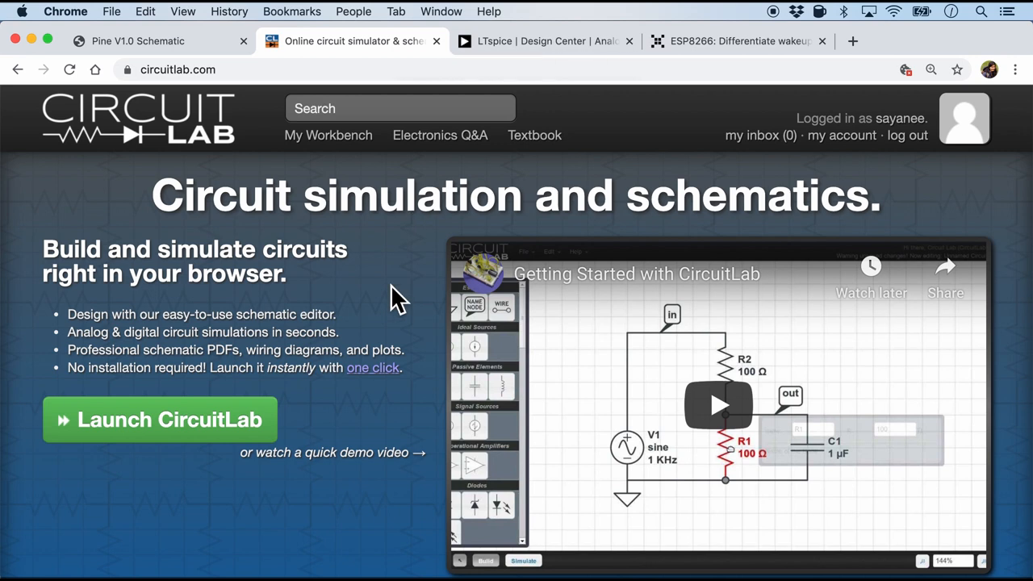
Scroll the CircuitLab homepage, then switch to the LTspice download page tab.
scroll("down", 3)
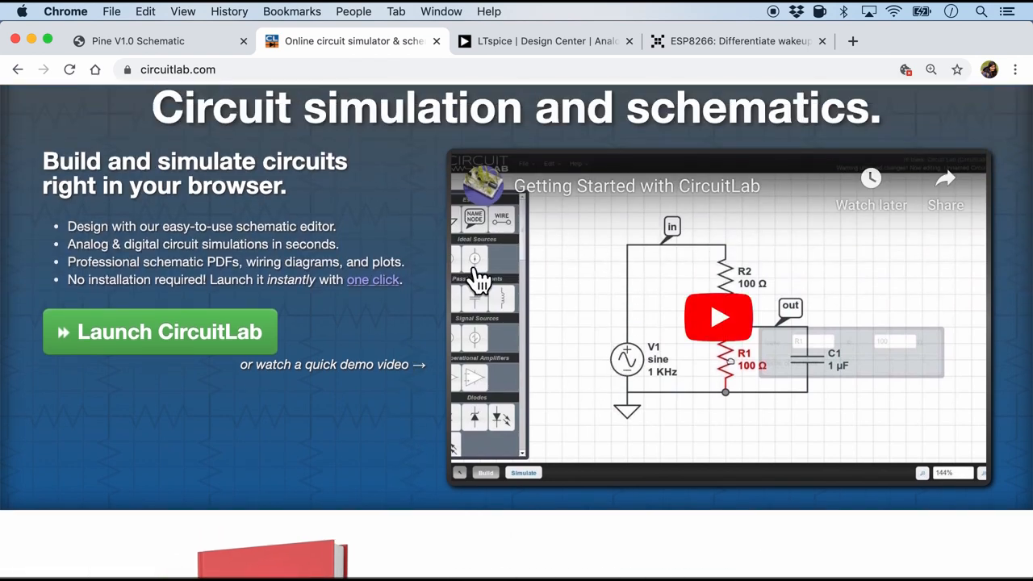
left_click(546, 41)
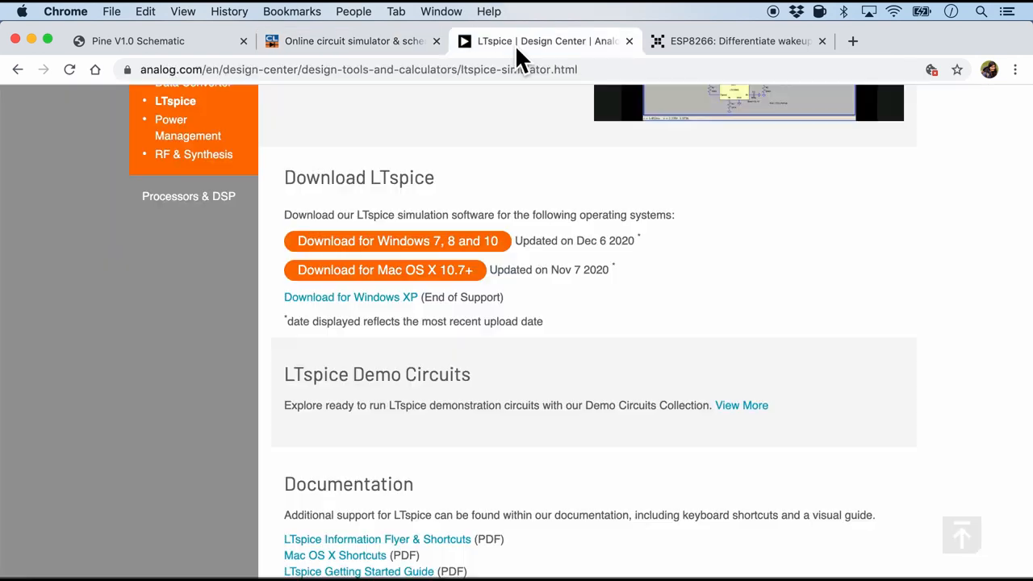
Scroll through the LTspice overview, then switch to the Hackaday.io ESP8266 wakeup post.
scroll("up", 3)
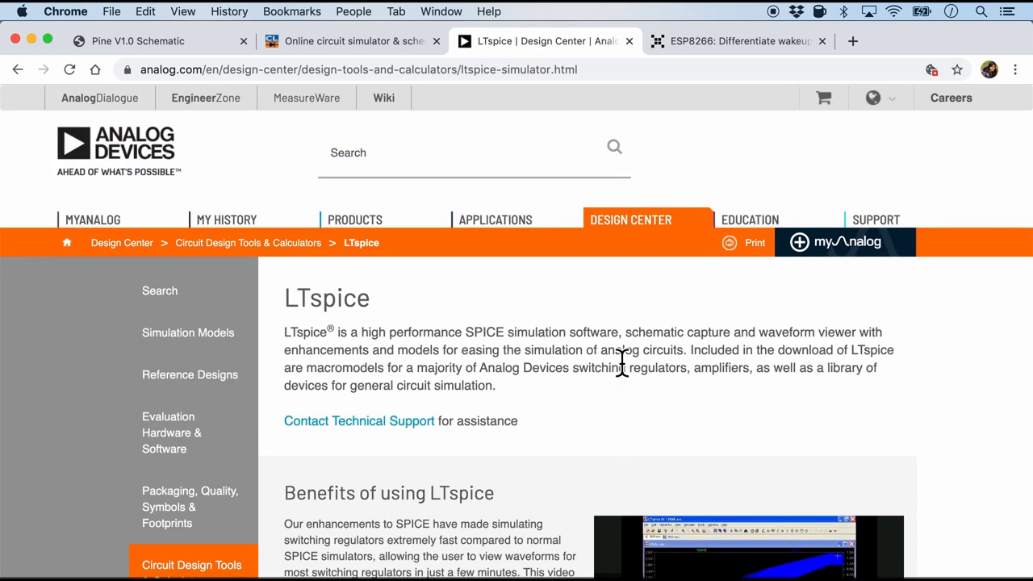
scroll("down", 3)
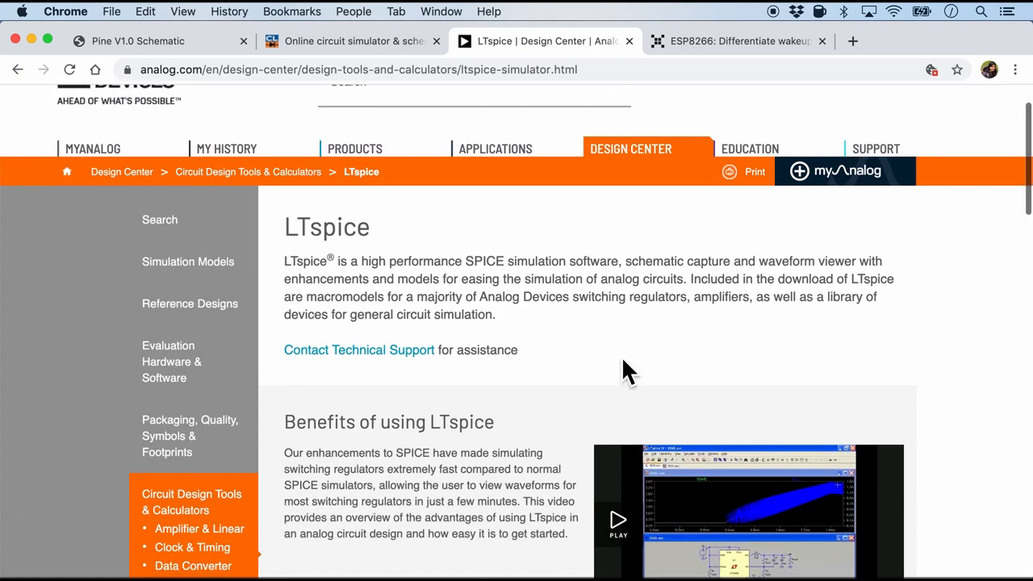
scroll("down", 3)
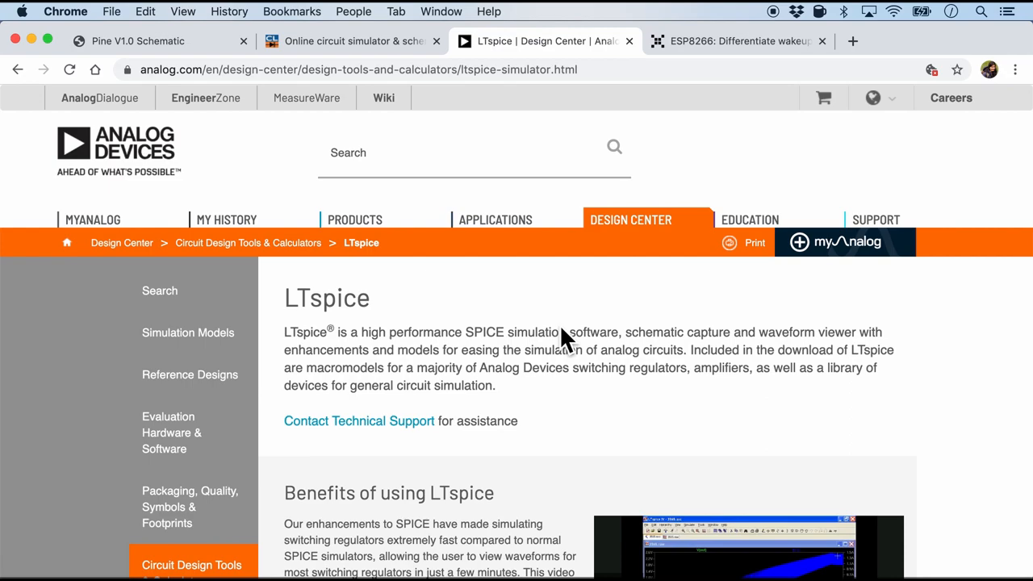
left_click(734, 42)
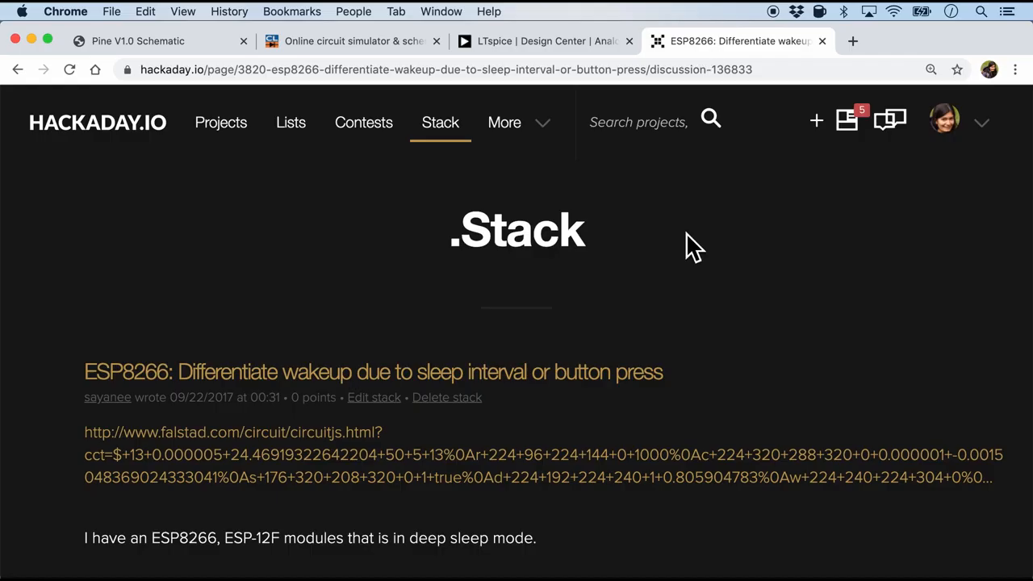
scroll("down", 3)
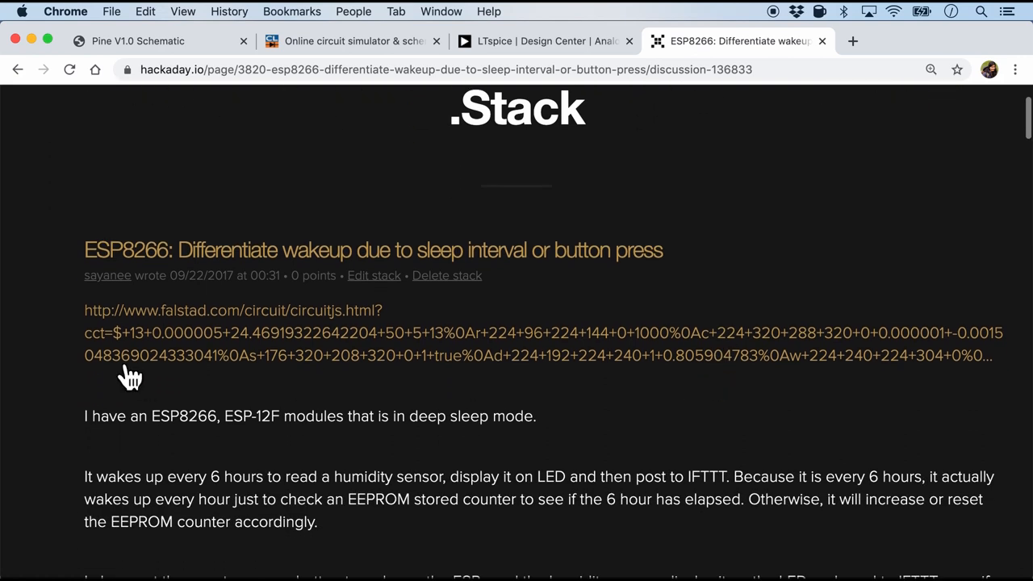
left_click_drag(84, 310, 988, 354)
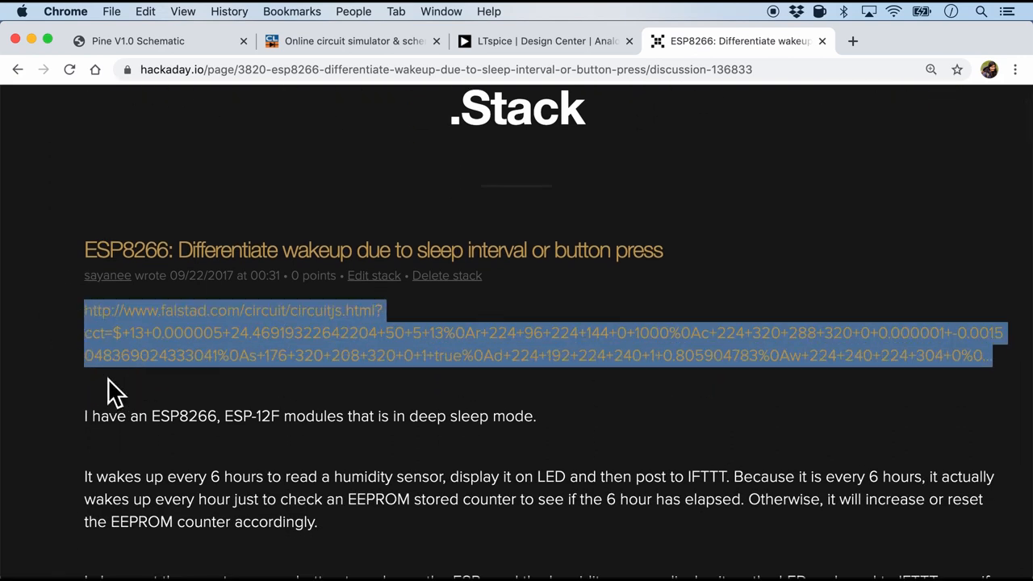
scroll("down", 3)
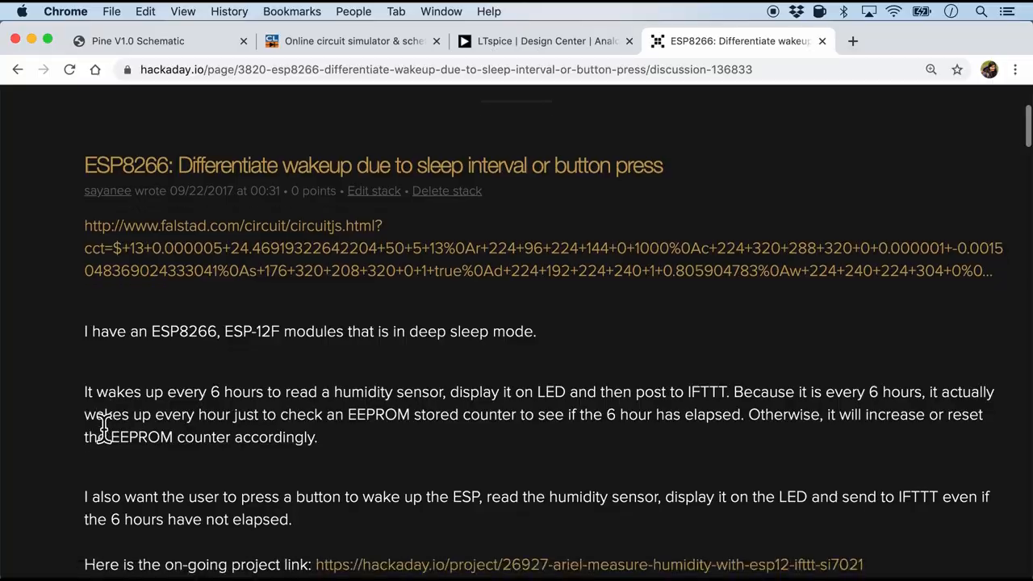